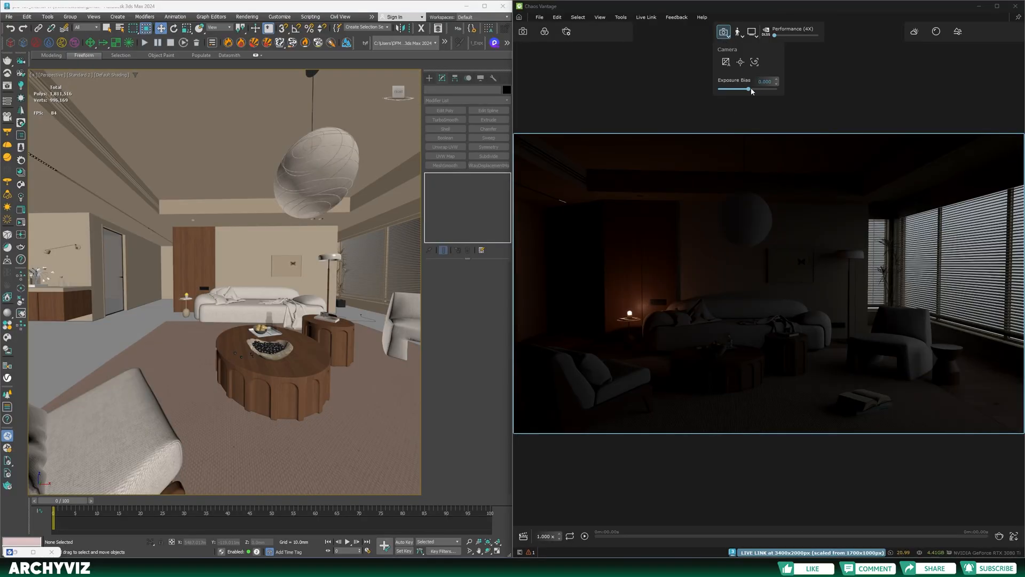
Raise the live-linked view's exposure bias to about 3.8 in Vantage.
{"action": "left_click_drag", "start_coordinate": [749, 88], "coordinate": [769, 88]}
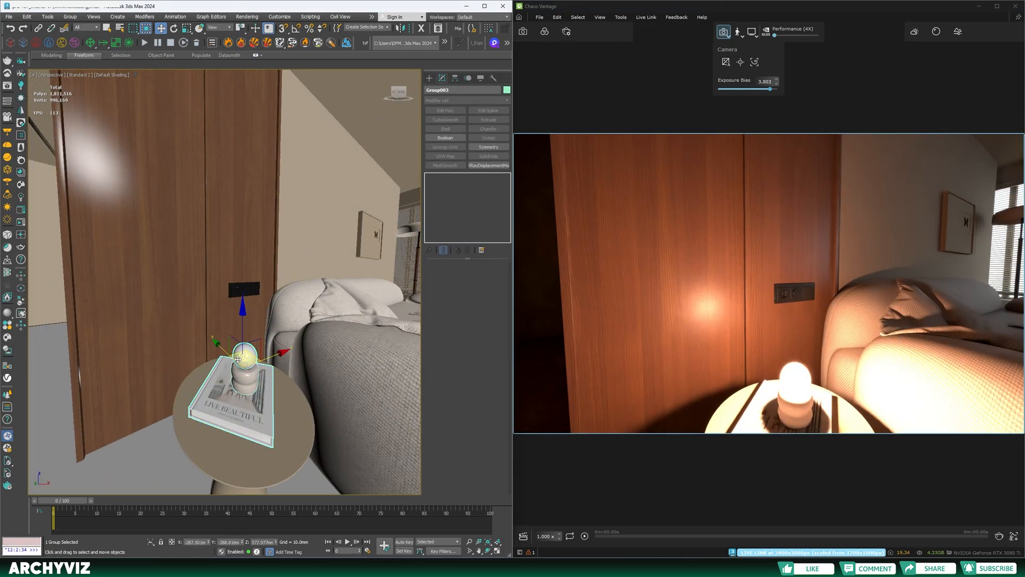
{"action": "left_click", "coordinate": [69, 17]}
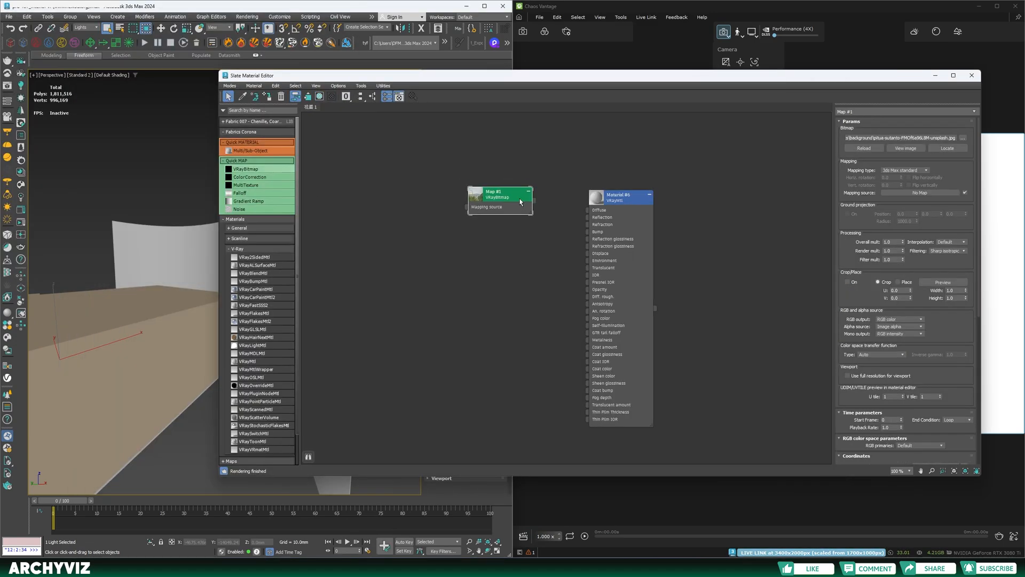
Wire the VRayBitmap image map into the V-Ray material in the Slate editor.
{"action": "left_click_drag", "start_coordinate": [523, 197], "coordinate": [587, 340]}
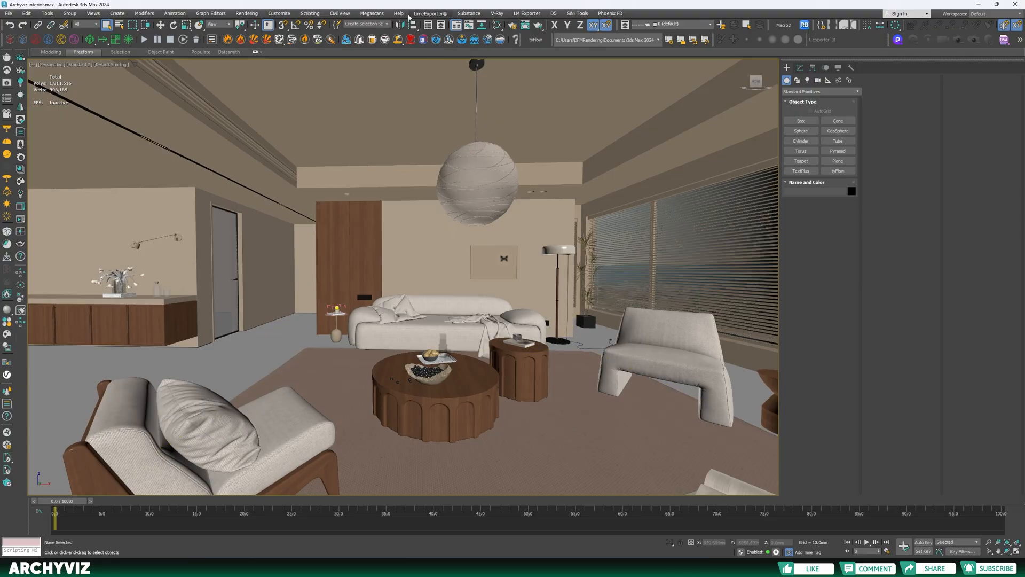
Export Archviz interior.vrscene and review its Environment and Camera settings in Vantage.
{"action": "left_click", "coordinate": [497, 12]}
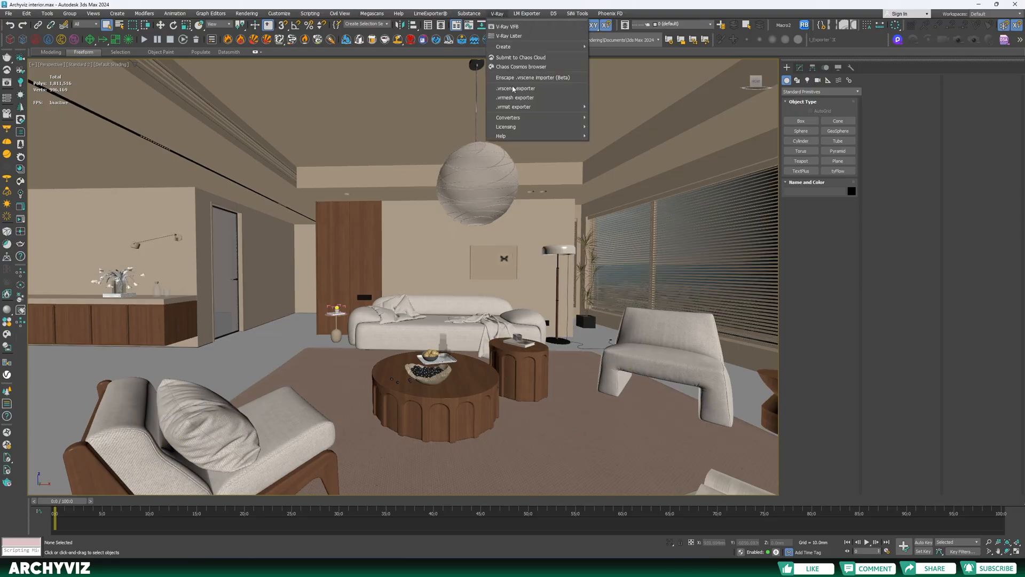
{"action": "left_click", "coordinate": [515, 89]}
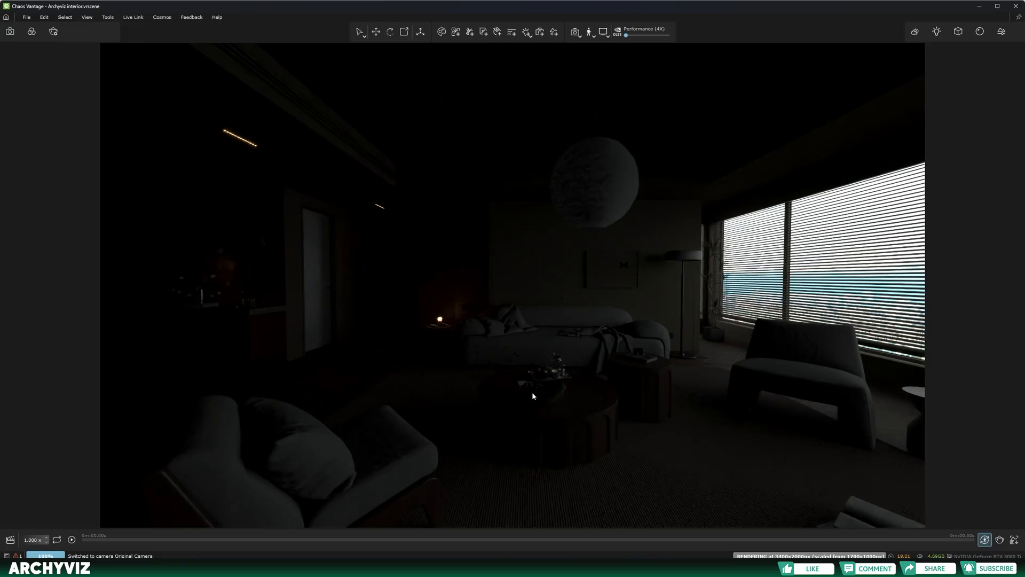
{"action": "left_click", "coordinate": [915, 31]}
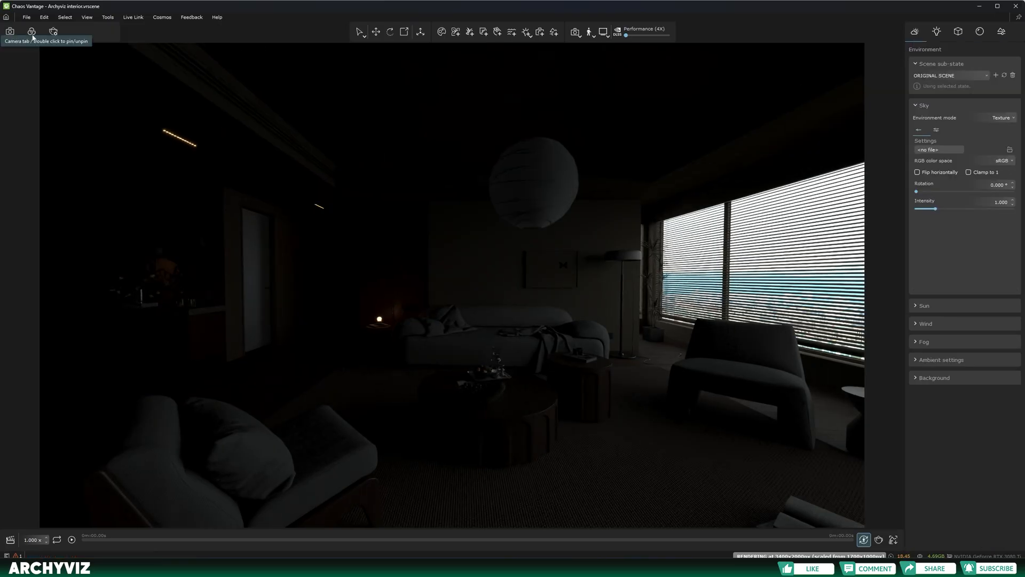
{"action": "left_click", "coordinate": [32, 32]}
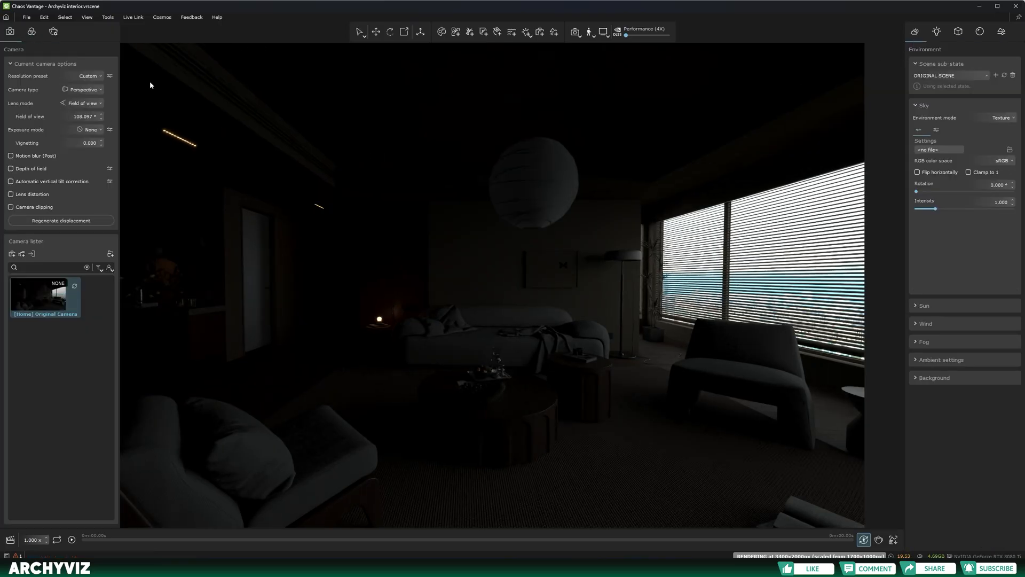
{"action": "mouse_move", "coordinate": [53, 31]}
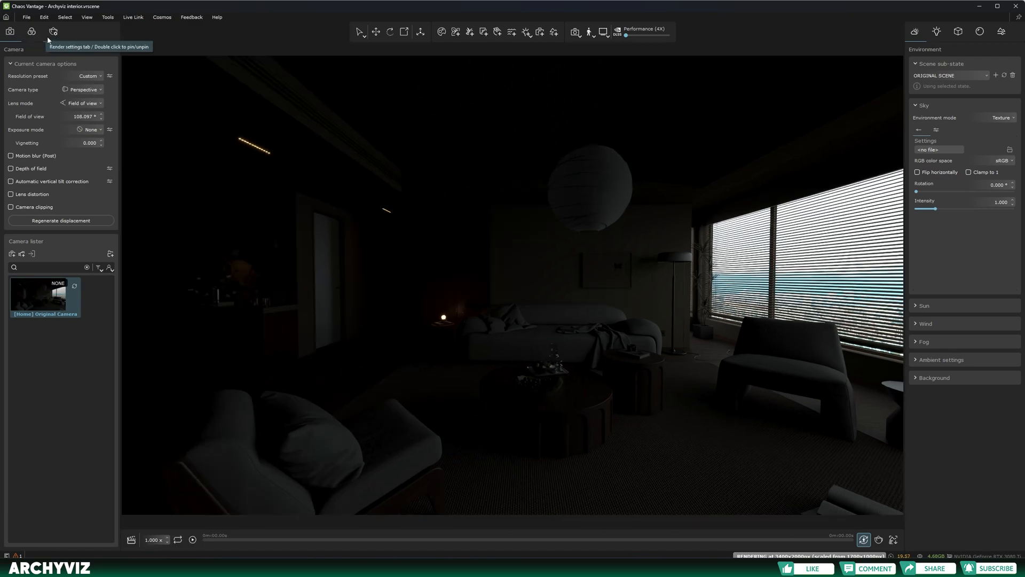
{"action": "mouse_move", "coordinate": [465, 292]}
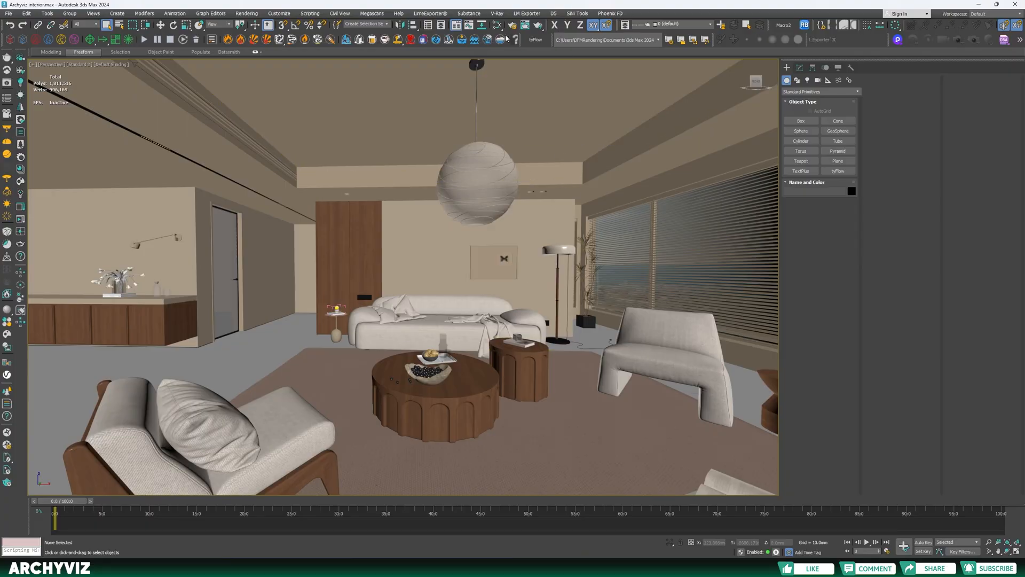
Turn off the V-Ray GI environment override and re-export the .vrscene.
{"action": "left_click", "coordinate": [512, 25]}
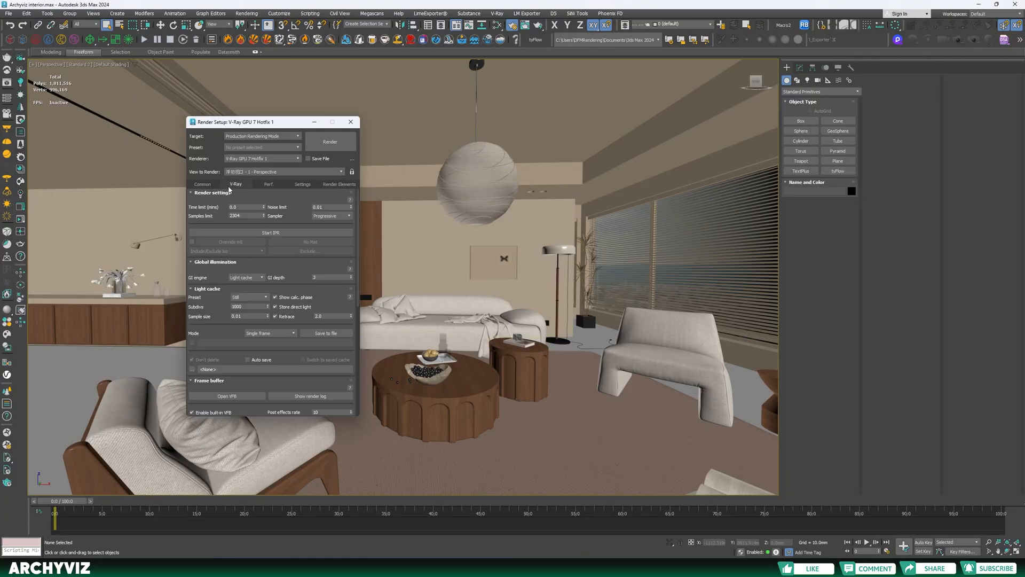
{"action": "left_click", "coordinate": [203, 184]}
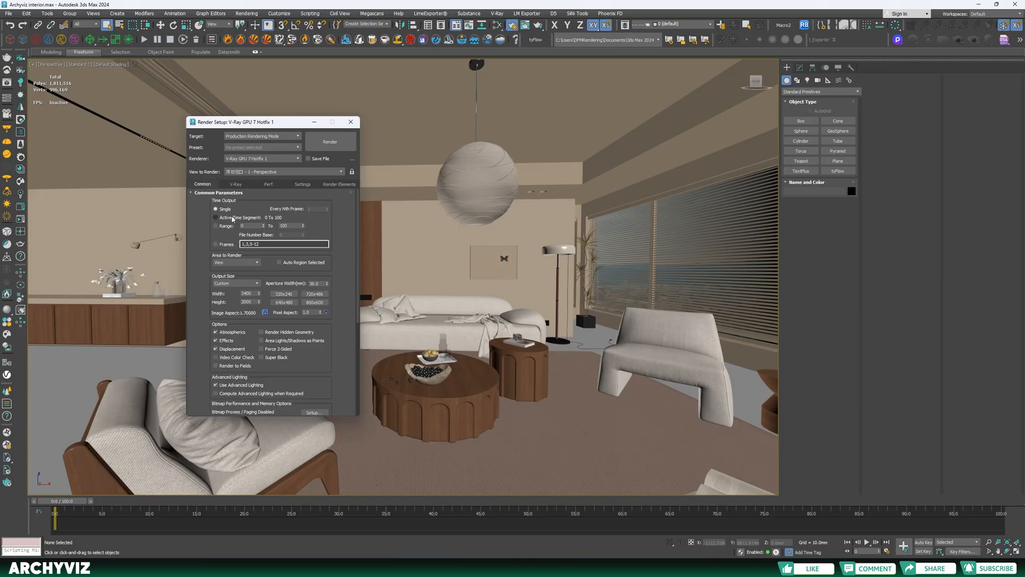
{"action": "left_click", "coordinate": [235, 183]}
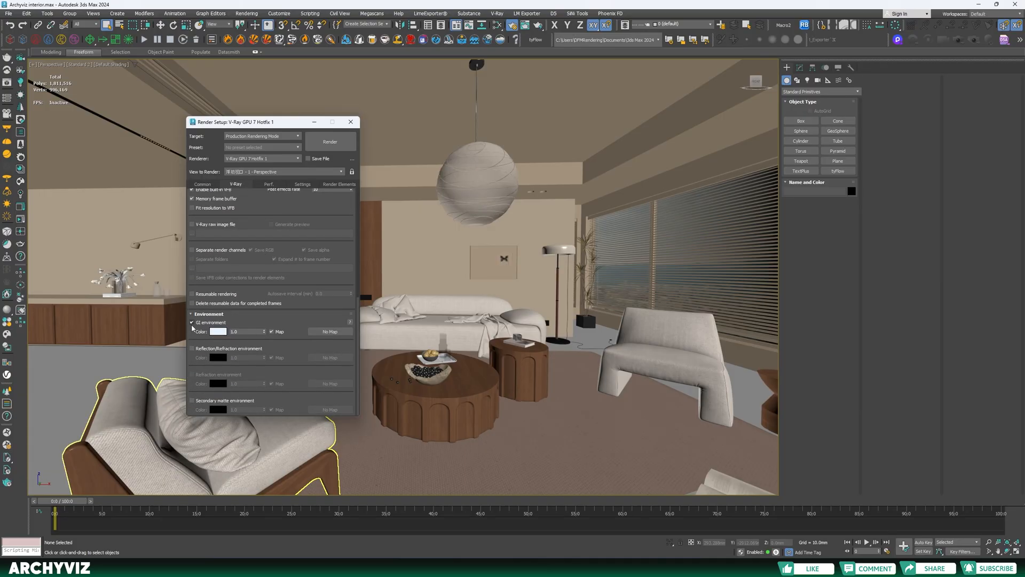
{"action": "left_click", "coordinate": [496, 13]}
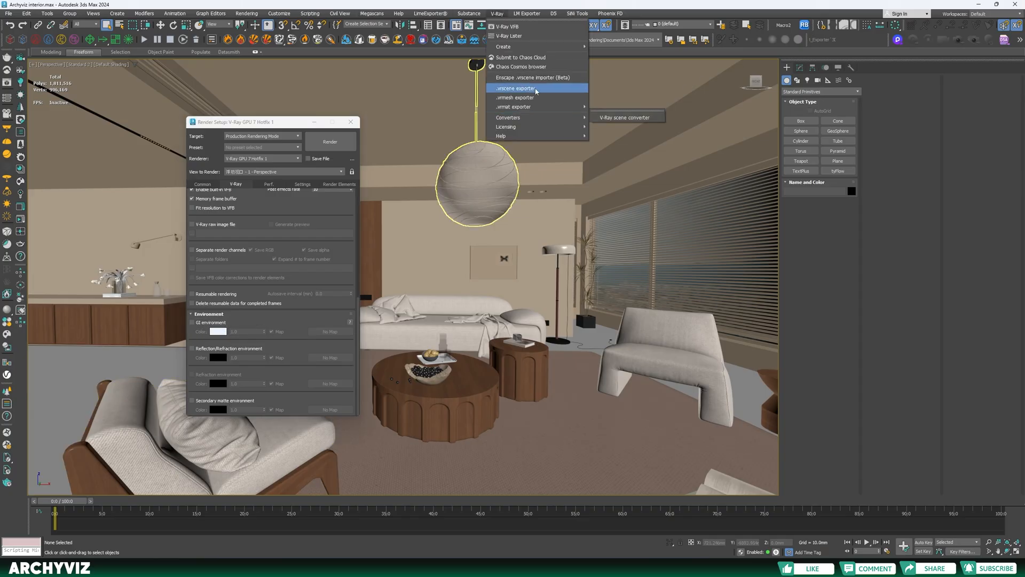
{"action": "left_click", "coordinate": [517, 88]}
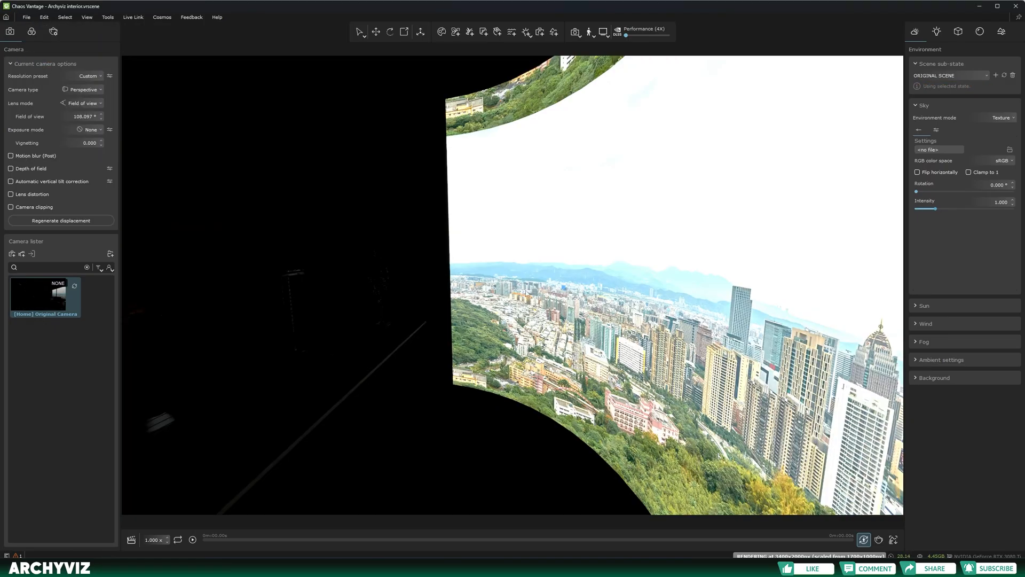
{"action": "mouse_move", "coordinate": [748, 316]}
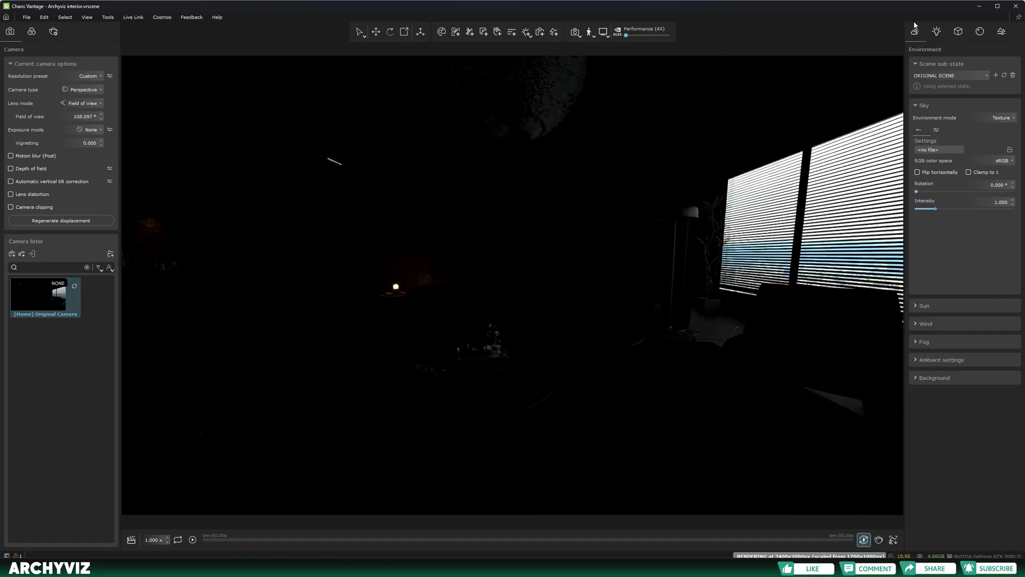
Add a 'day hdr' environment sub-state and set exposure mode to Value.
{"action": "left_click", "coordinate": [995, 75]}
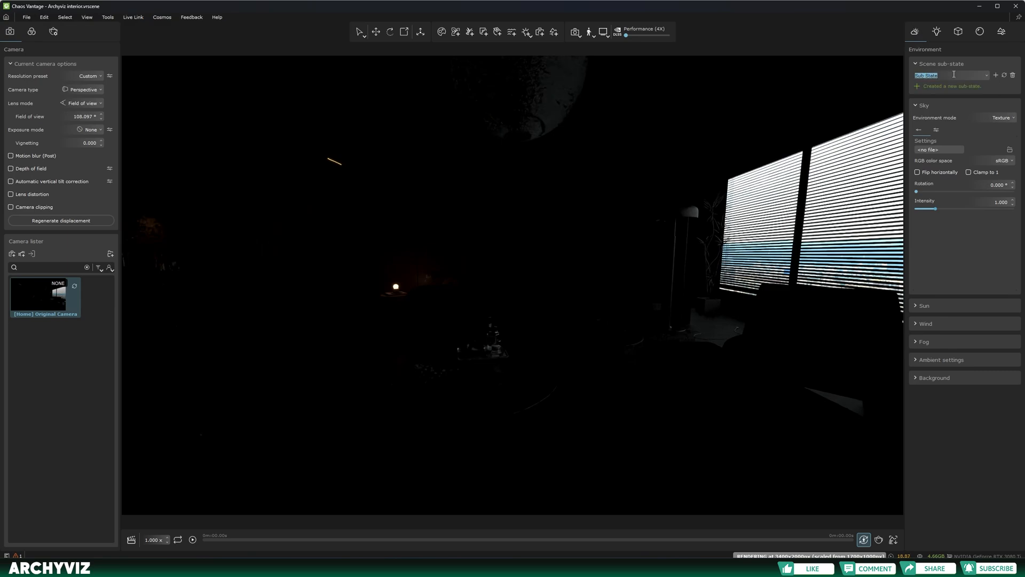
{"action": "type", "text": "day hdri"}
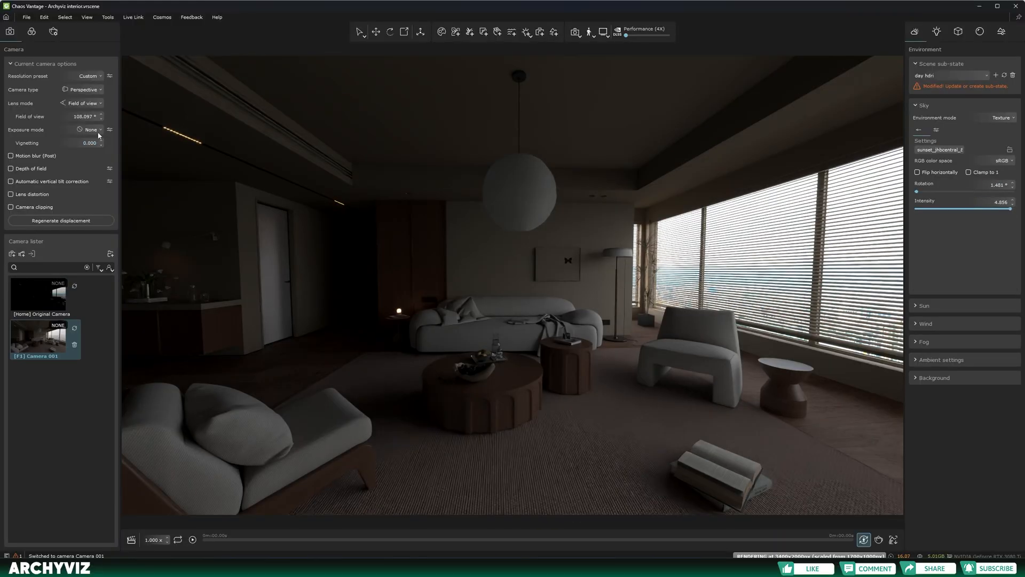
{"action": "left_click", "coordinate": [90, 130]}
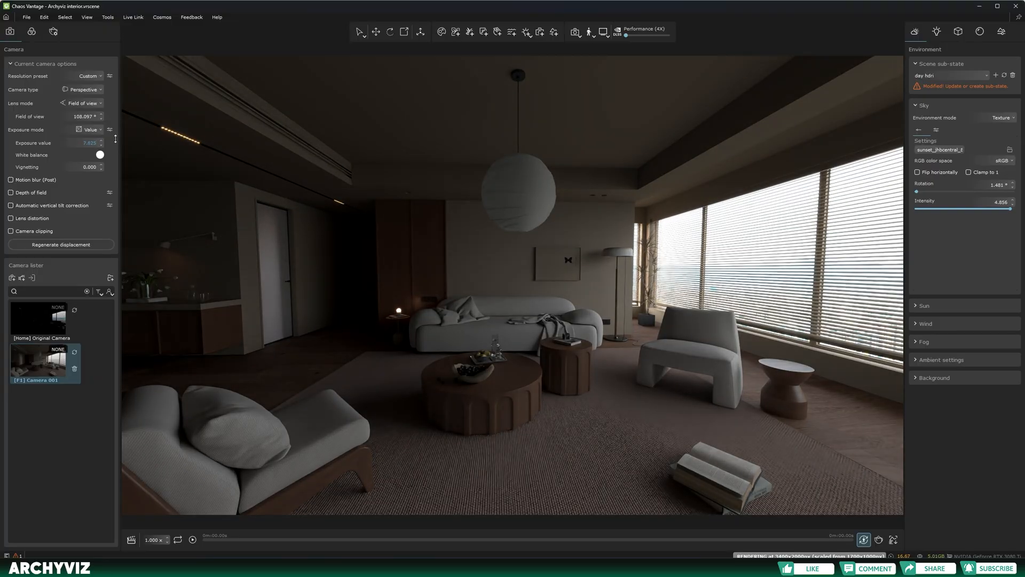
Enable Hable filmic tonemap with linear strength 0.183, linear angle 0.135, toe strength 0.159.
{"action": "left_click", "coordinate": [31, 32]}
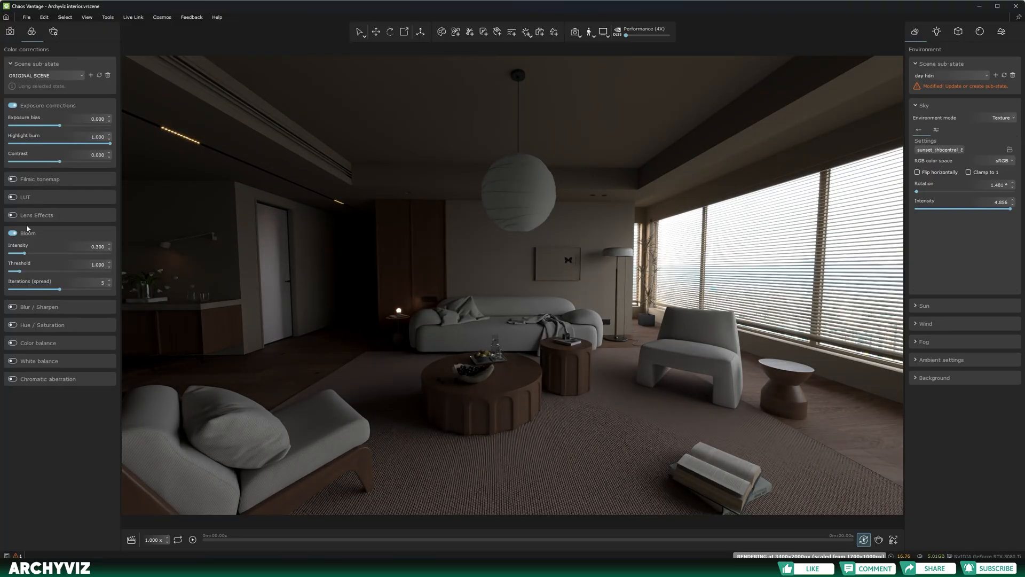
{"action": "left_click", "coordinate": [12, 180]}
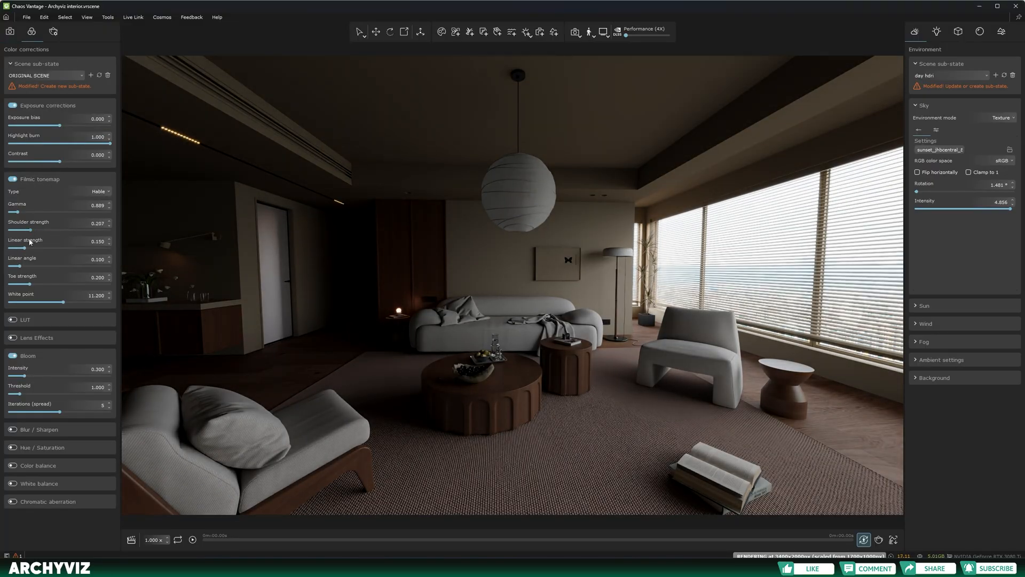
{"action": "left_click_drag", "start_coordinate": [20, 248], "coordinate": [26, 247]}
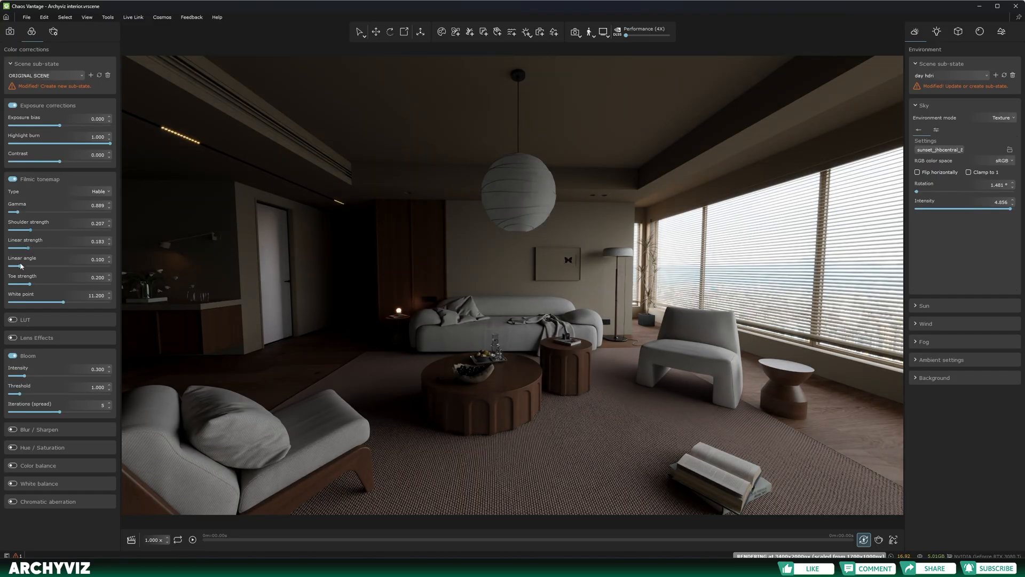
{"action": "left_click_drag", "start_coordinate": [15, 266], "coordinate": [26, 266]}
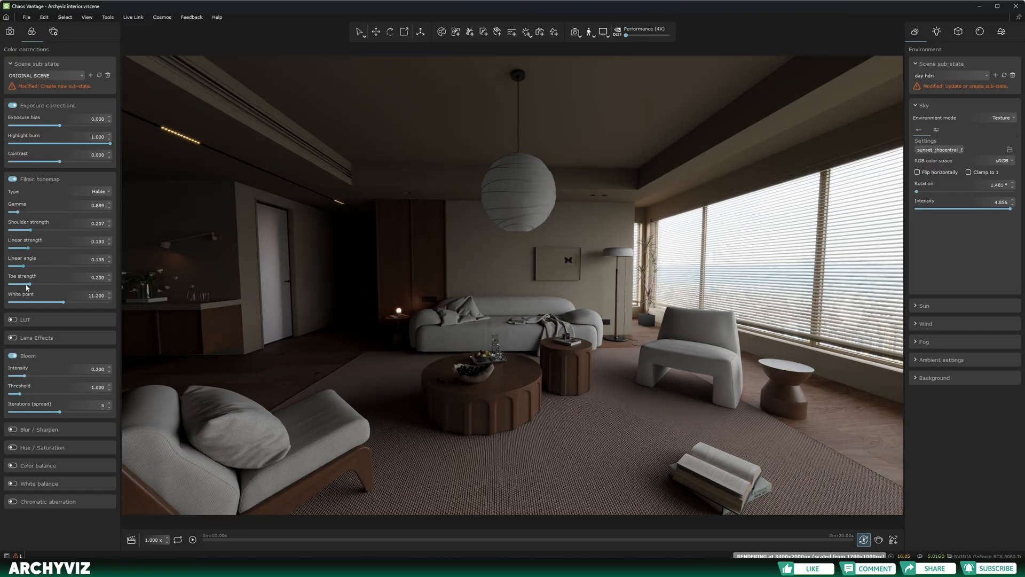
{"action": "left_click_drag", "start_coordinate": [27, 283], "coordinate": [17, 284]}
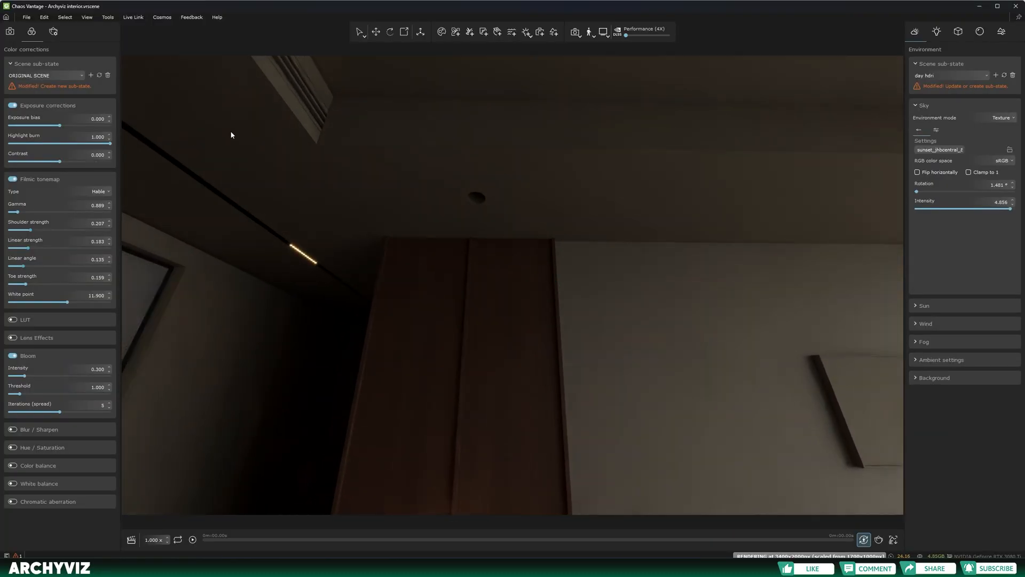
Place an IES light using the Real-IES_focused_uniform.ies profile.
{"action": "left_click", "coordinate": [527, 32]}
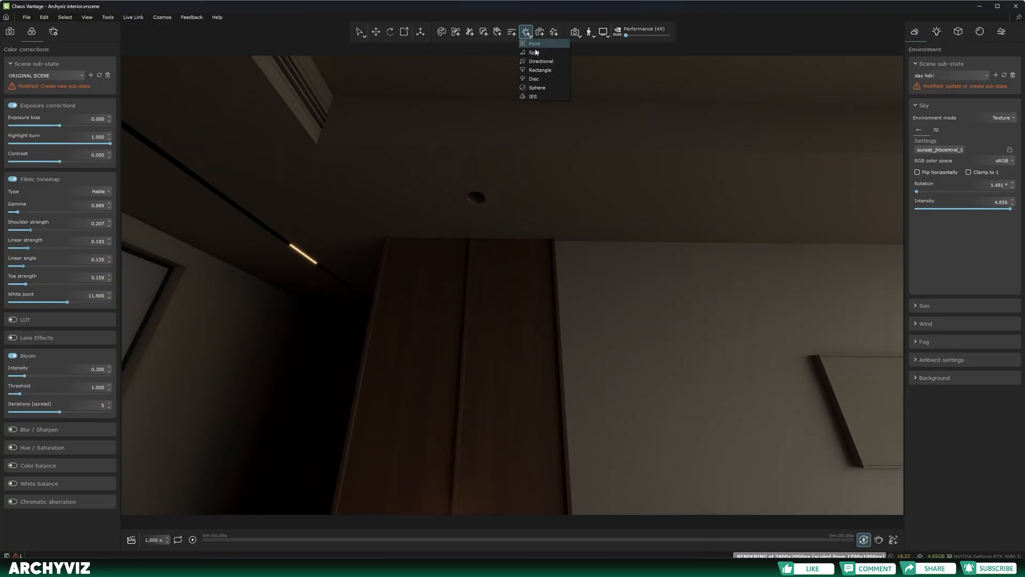
{"action": "left_click", "coordinate": [534, 43]}
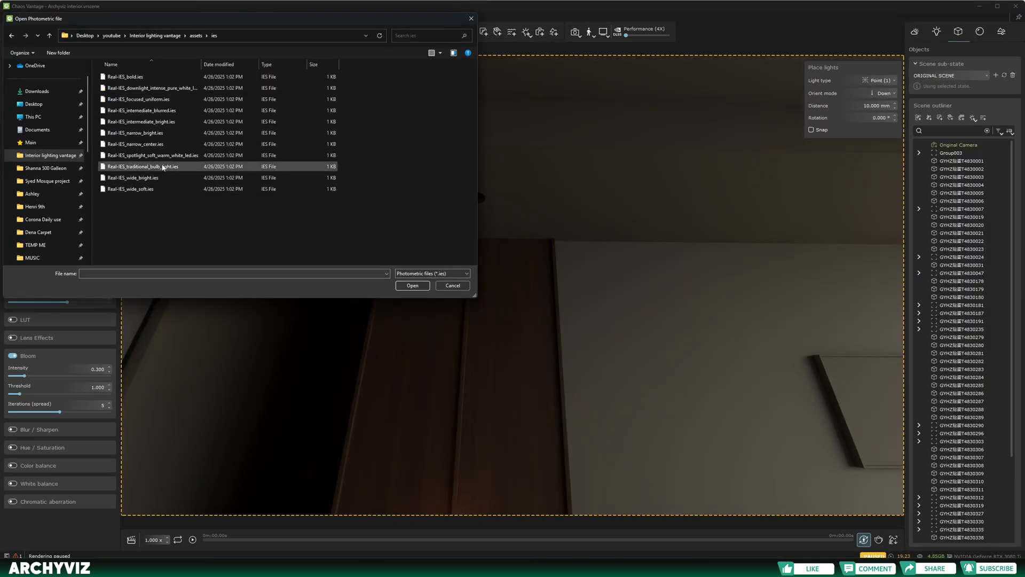
{"action": "left_click", "coordinate": [195, 35]}
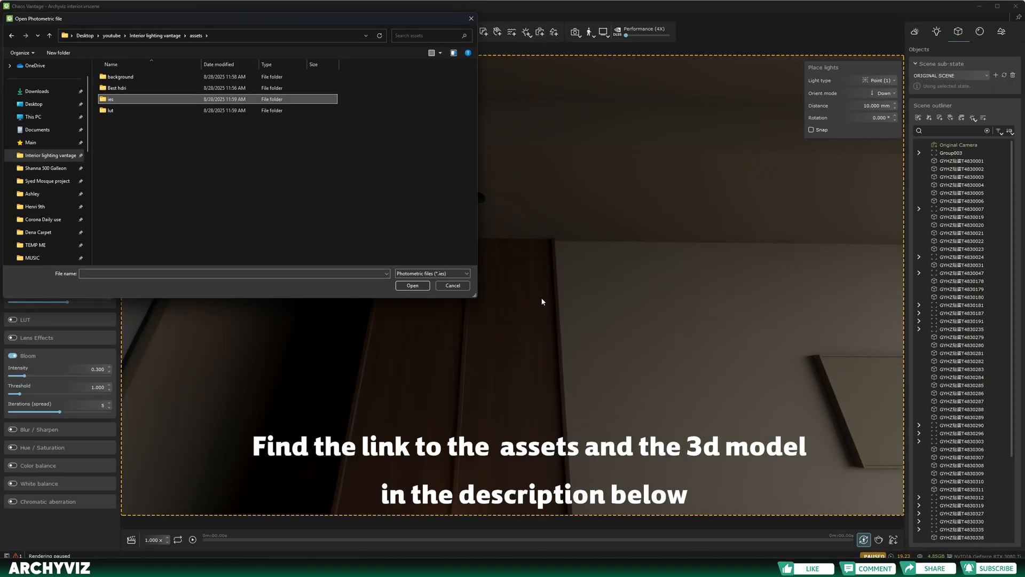
{"action": "mouse_move", "coordinate": [763, 395]}
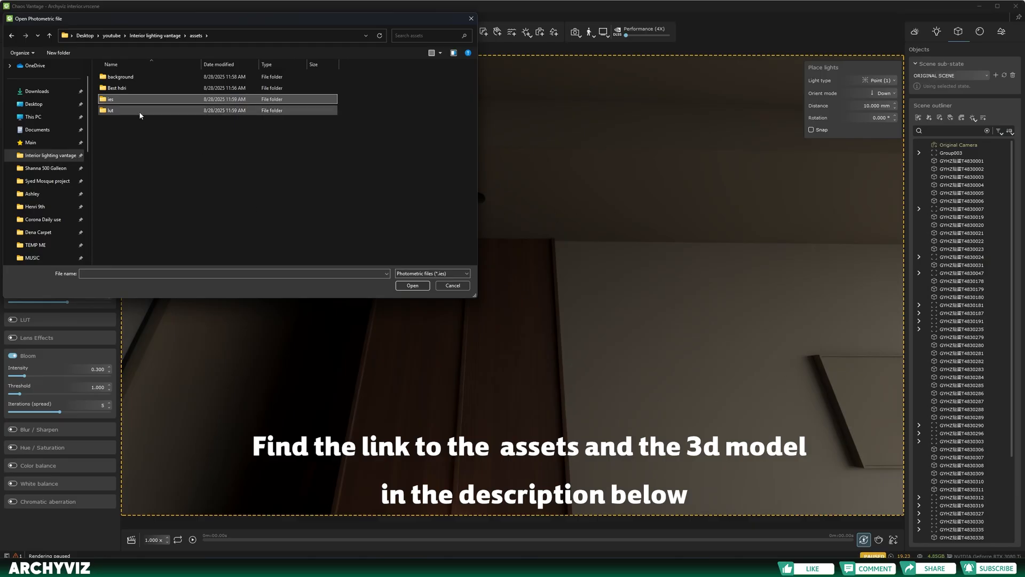
{"action": "double_click", "coordinate": [108, 98]}
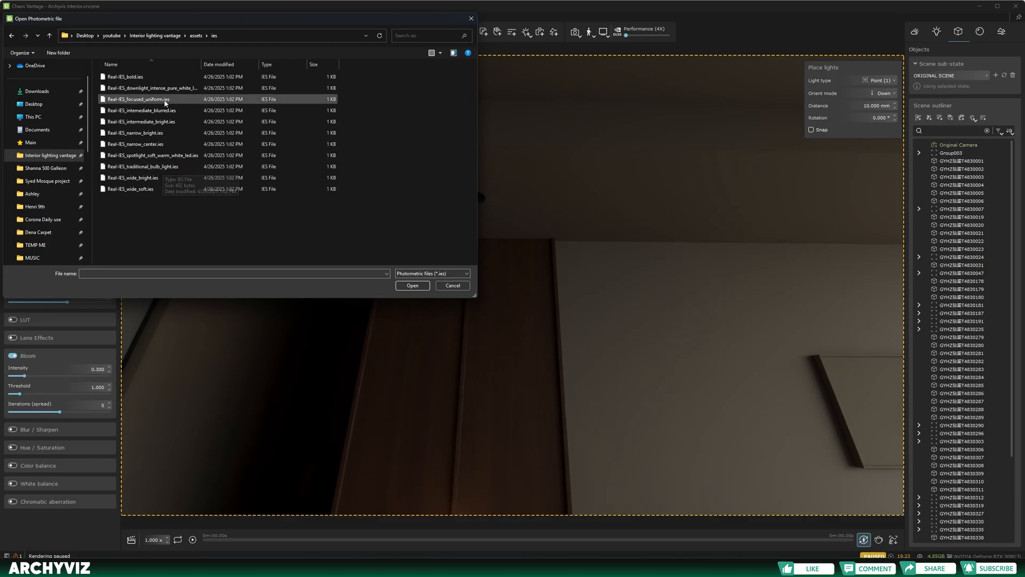
{"action": "left_click", "coordinate": [412, 286]}
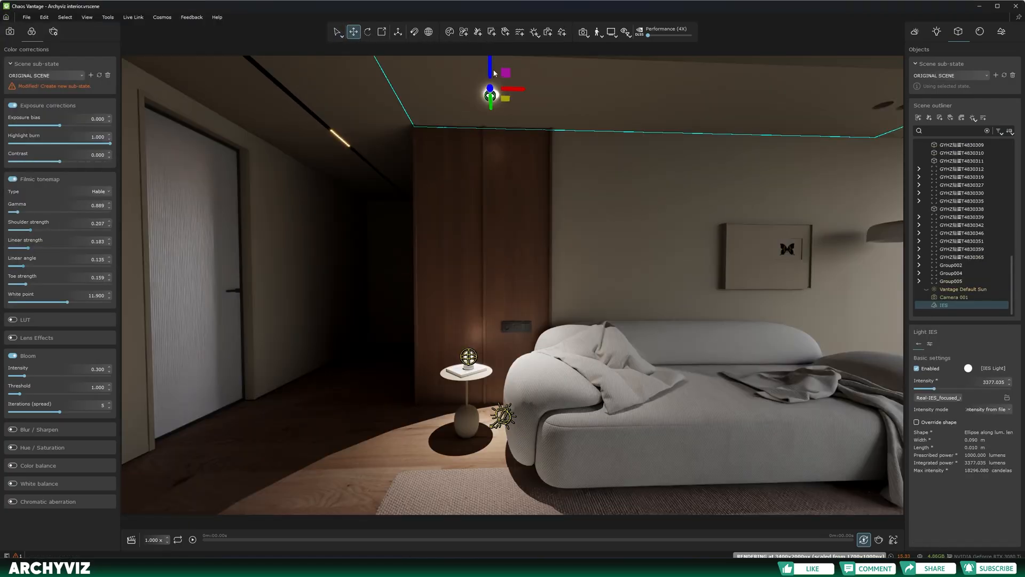
Switch the IES light to rescale intensity, lowering max intensity to about 14,822 cd.
{"action": "left_click_drag", "start_coordinate": [490, 79], "coordinate": [490, 98]}
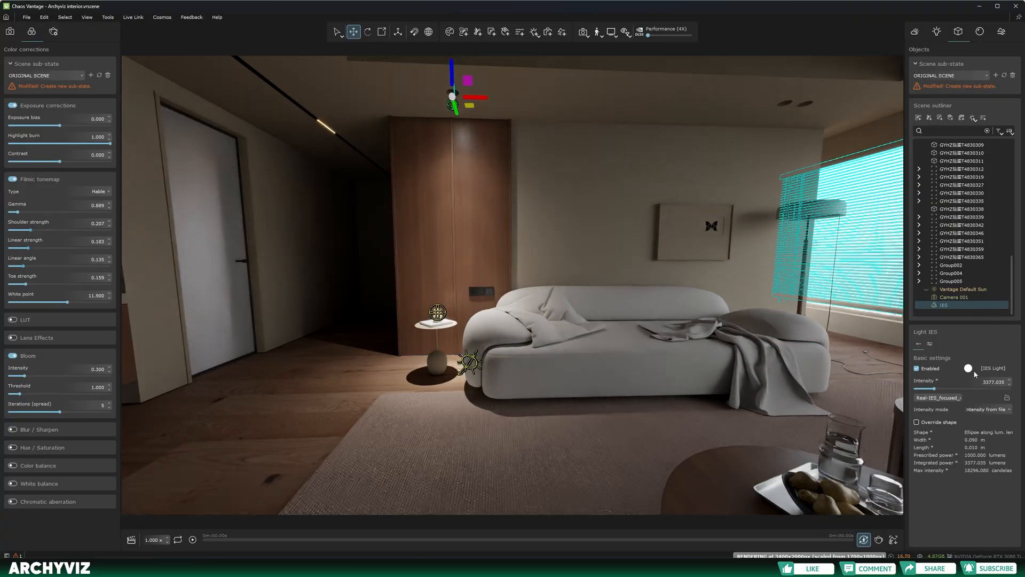
{"action": "left_click_drag", "start_coordinate": [929, 388], "coordinate": [944, 389]}
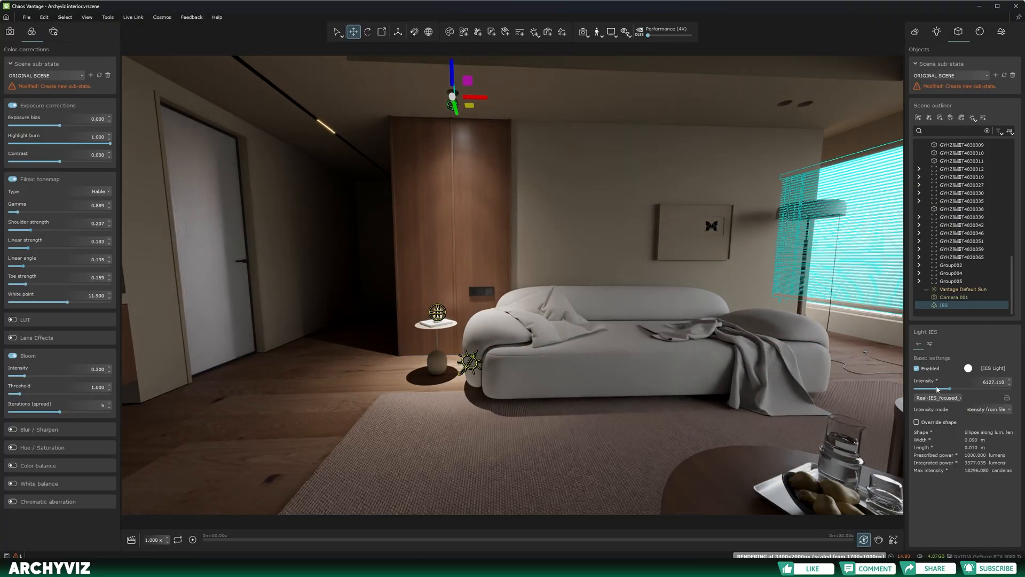
{"action": "left_click_drag", "start_coordinate": [935, 389], "coordinate": [967, 389]}
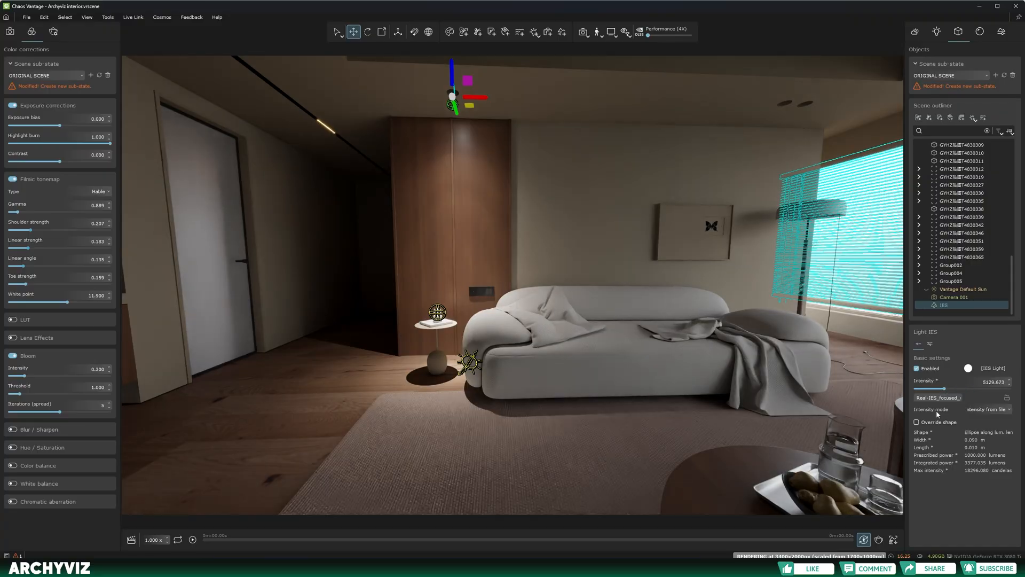
{"action": "left_click", "coordinate": [987, 410]}
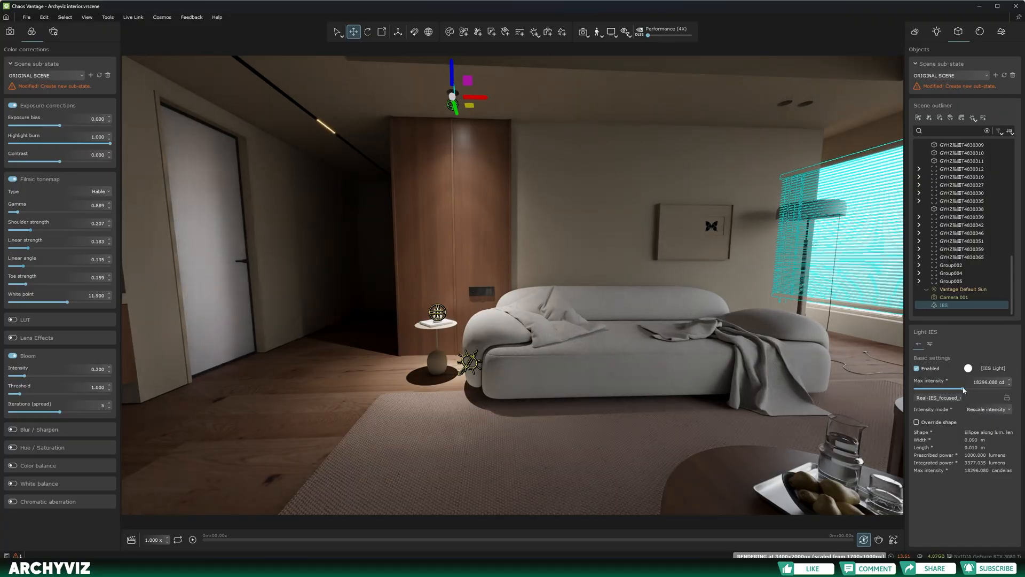
{"action": "left_click_drag", "start_coordinate": [967, 387], "coordinate": [924, 387]}
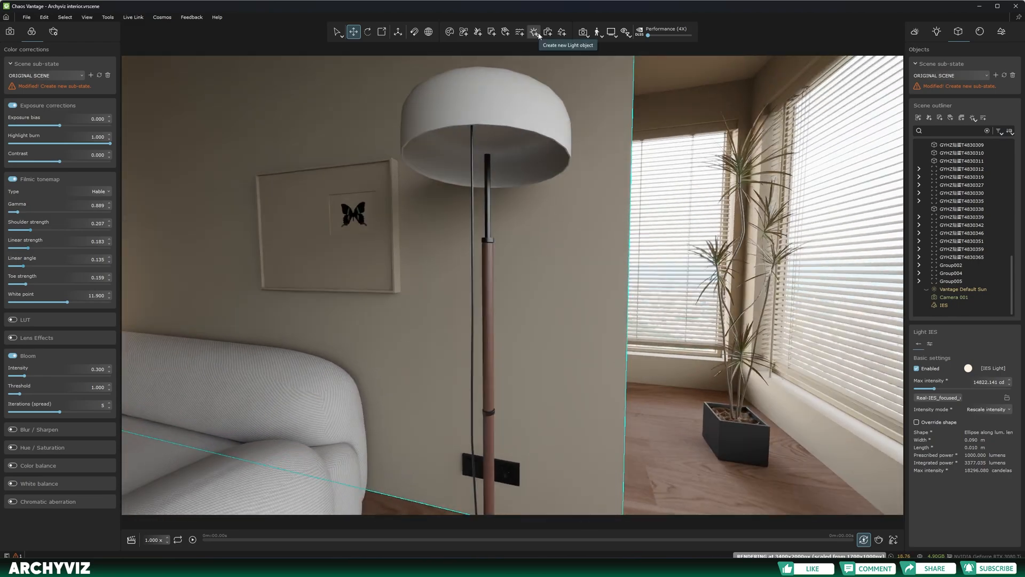
Add a sphere light inside the floor lamp shade.
{"action": "left_click", "coordinate": [534, 32]}
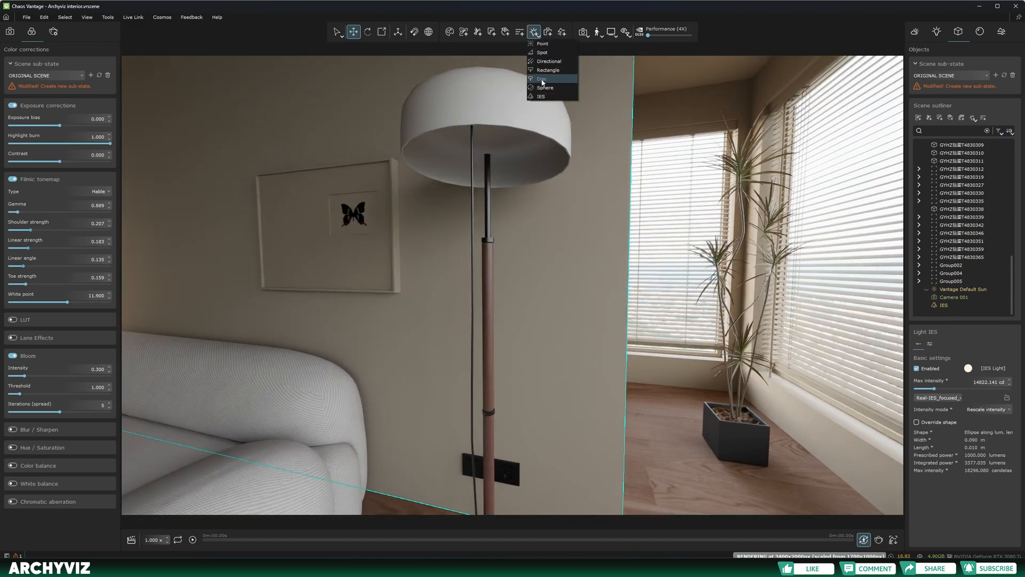
{"action": "left_click", "coordinate": [545, 88]}
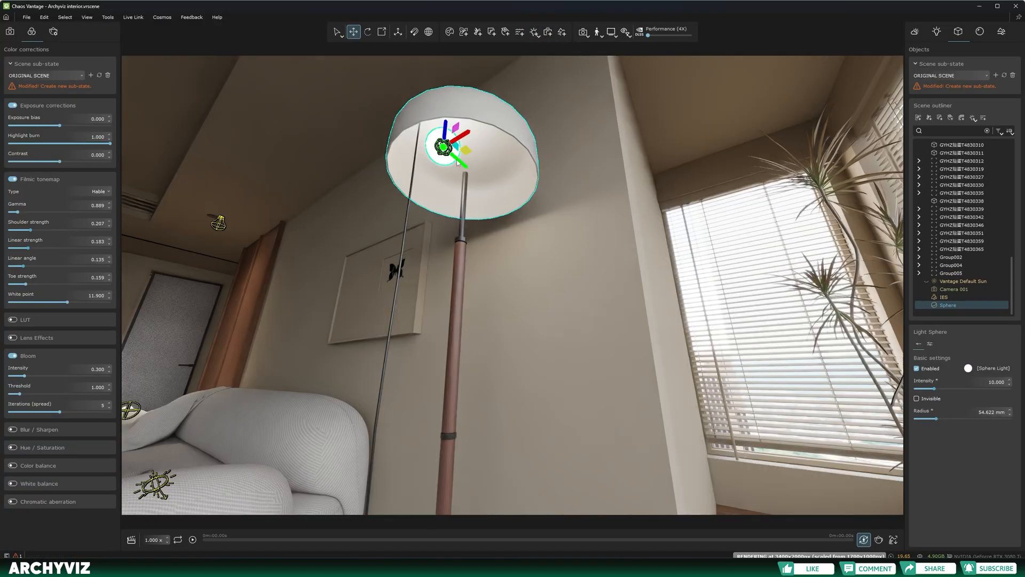
{"action": "left_click_drag", "start_coordinate": [451, 140], "coordinate": [524, 218]}
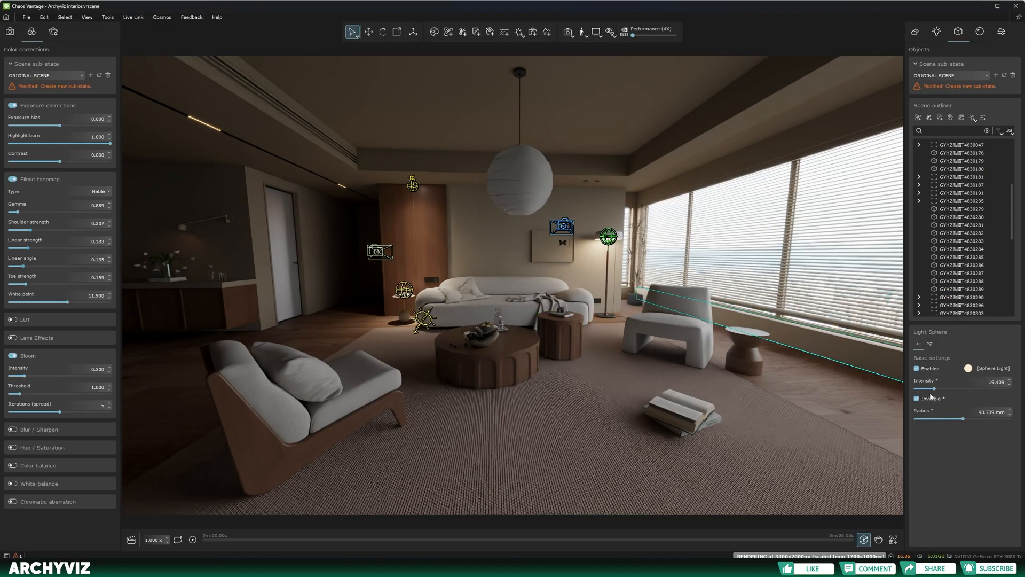
{"action": "left_click_drag", "start_coordinate": [954, 387], "coordinate": [932, 387]}
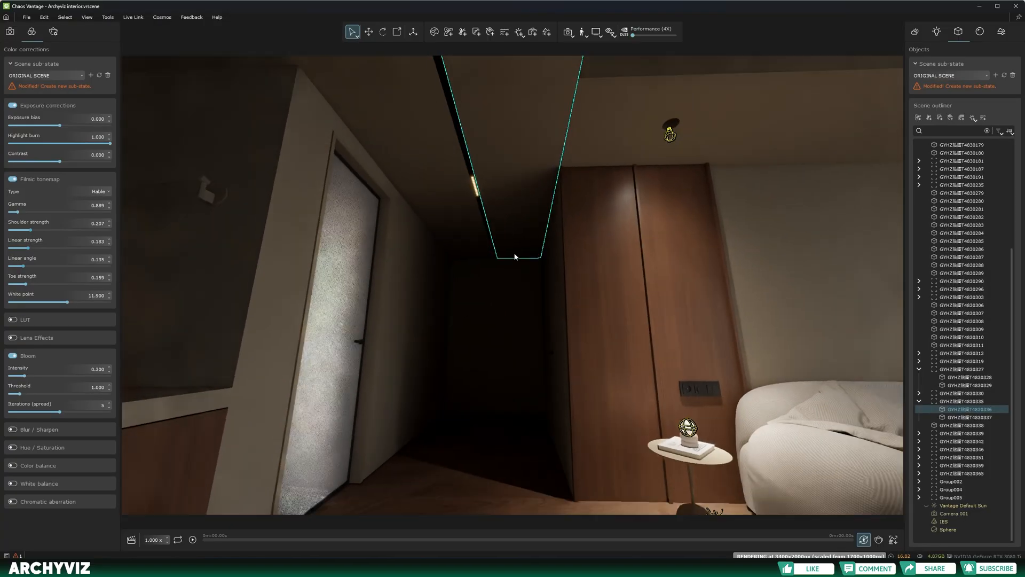
Add rectangle lights along the hallway ceiling strip at intensity 30 and tune their directionality.
{"action": "left_click", "coordinate": [525, 32]}
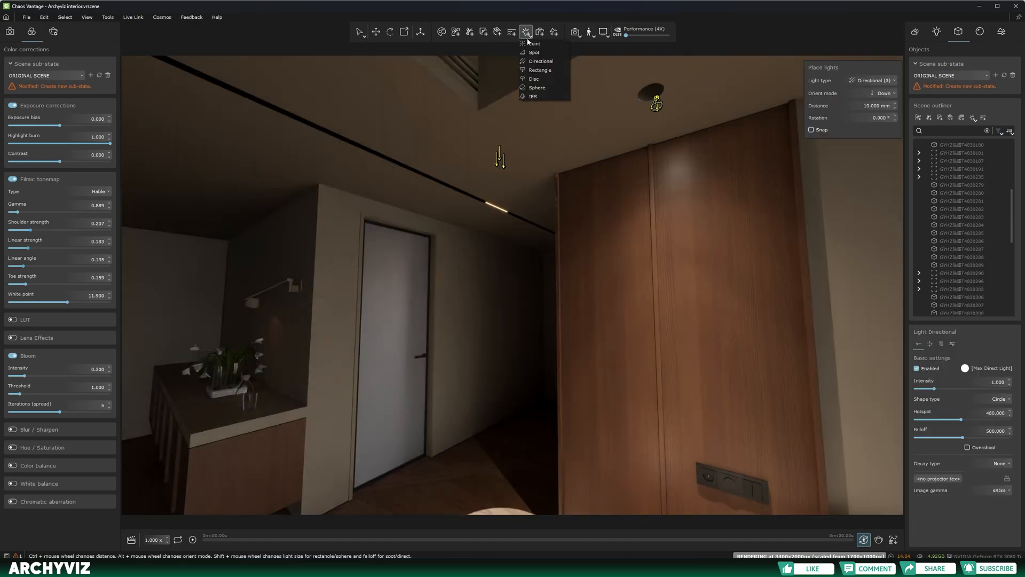
{"action": "left_click", "coordinate": [540, 70]}
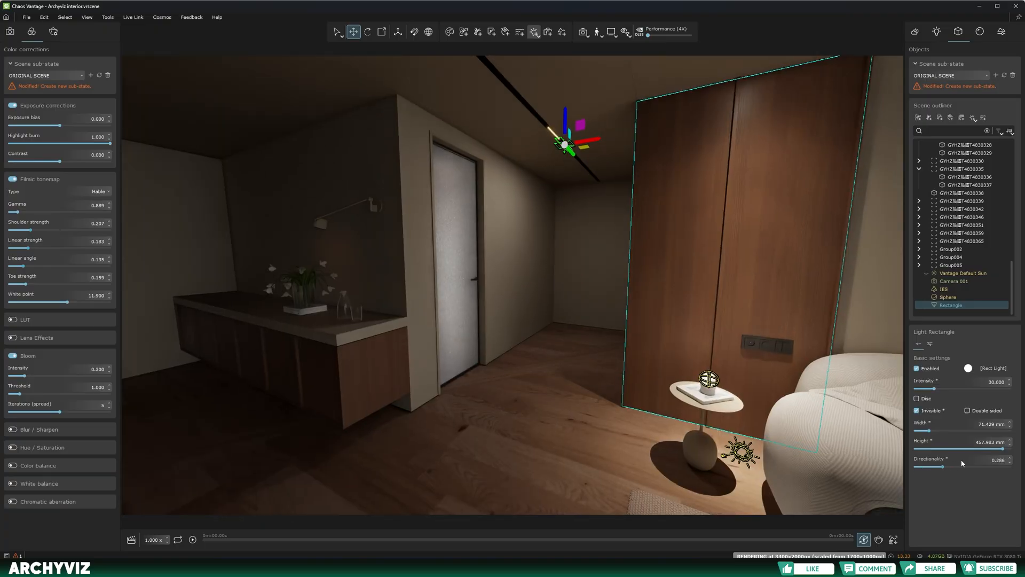
{"action": "left_click", "coordinate": [968, 367]}
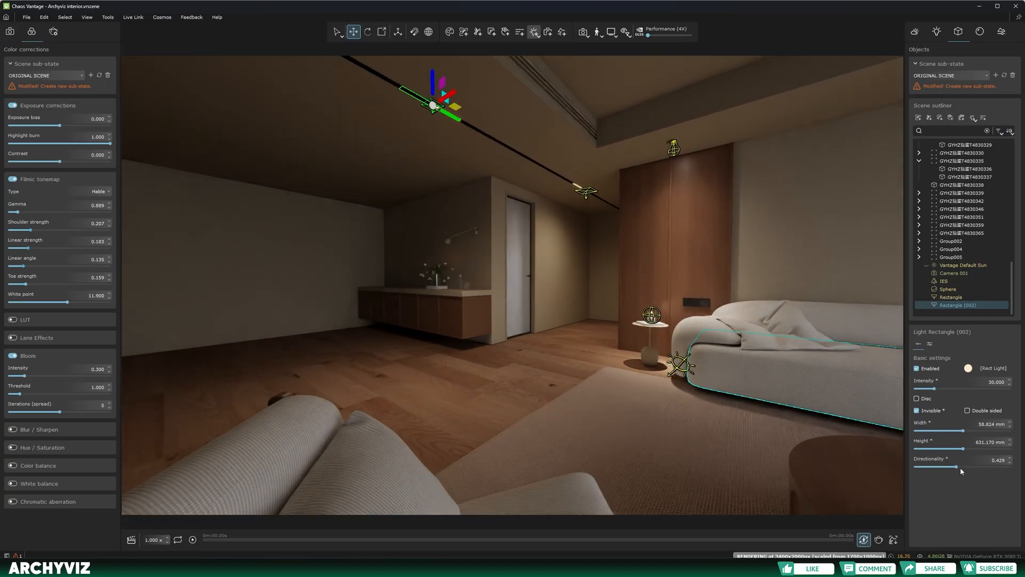
{"action": "left_click_drag", "start_coordinate": [953, 466], "coordinate": [959, 466]}
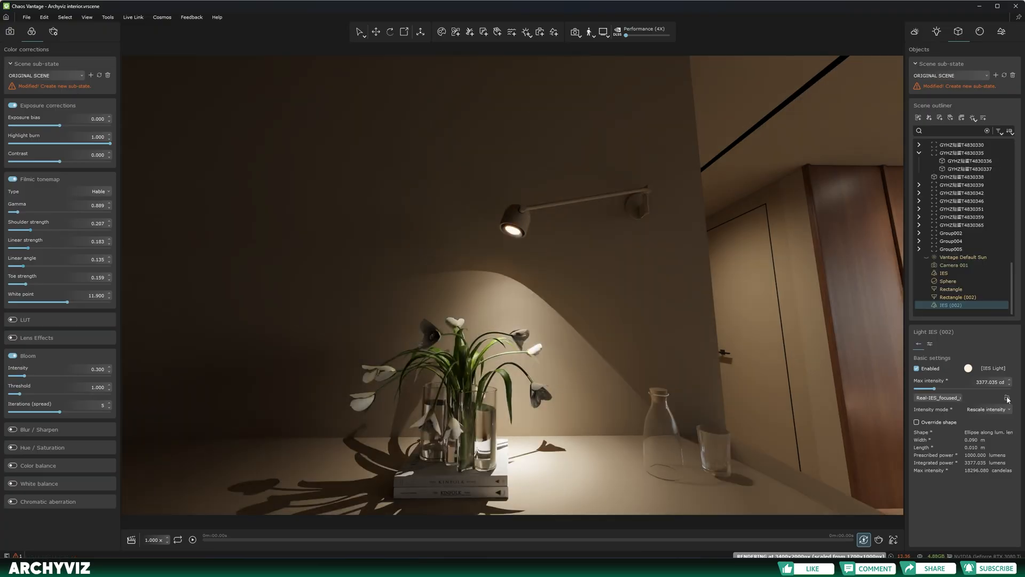
Load the Real-IES_bold.ies profile and position the light in the wall lamp head.
{"action": "left_click", "coordinate": [1008, 397]}
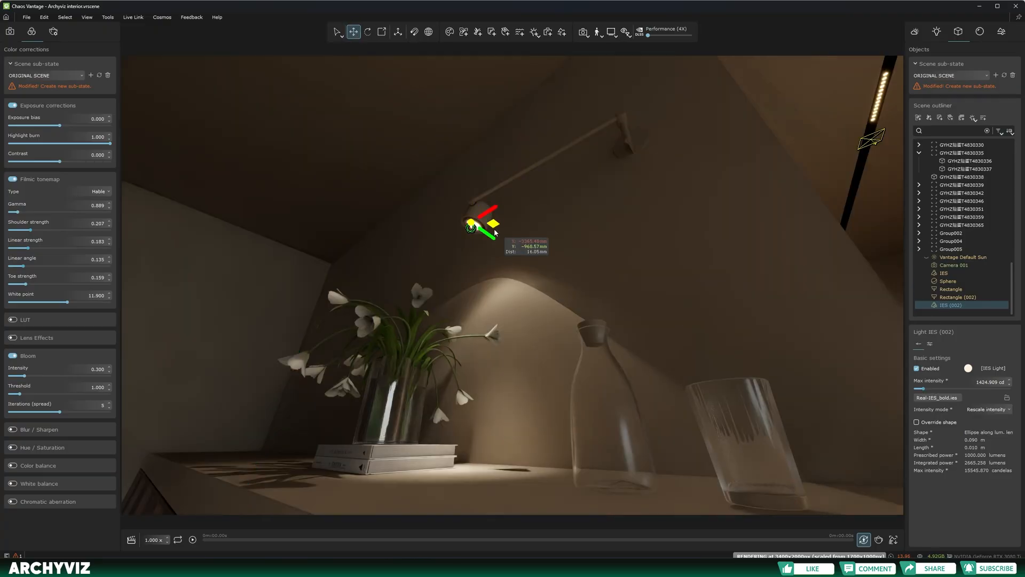
{"action": "left_click", "coordinate": [367, 31]}
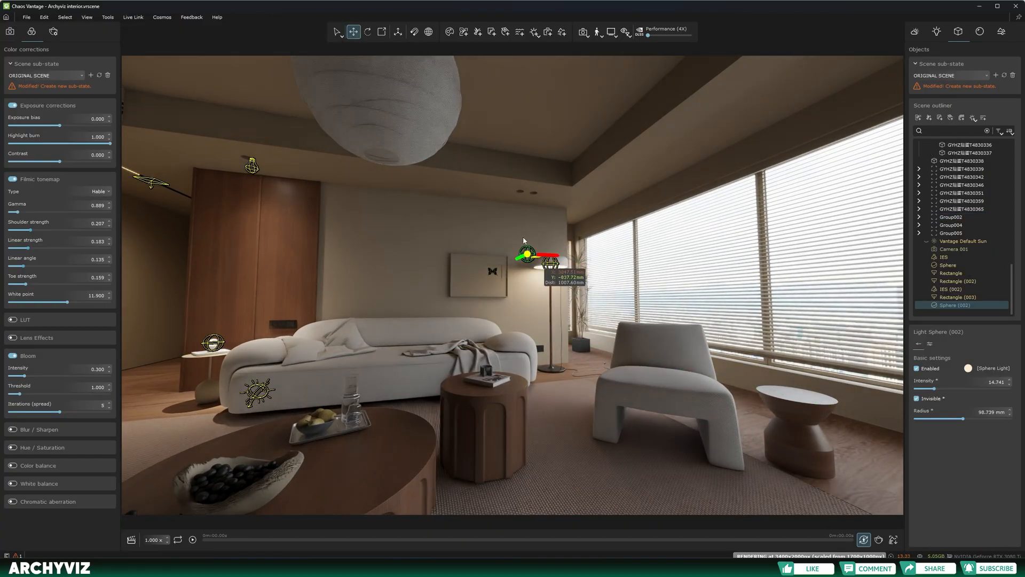
Move the sphere light into the pendant lamp and raise its intensity to about 14.7.
{"action": "left_click_drag", "start_coordinate": [523, 255], "coordinate": [271, 451]}
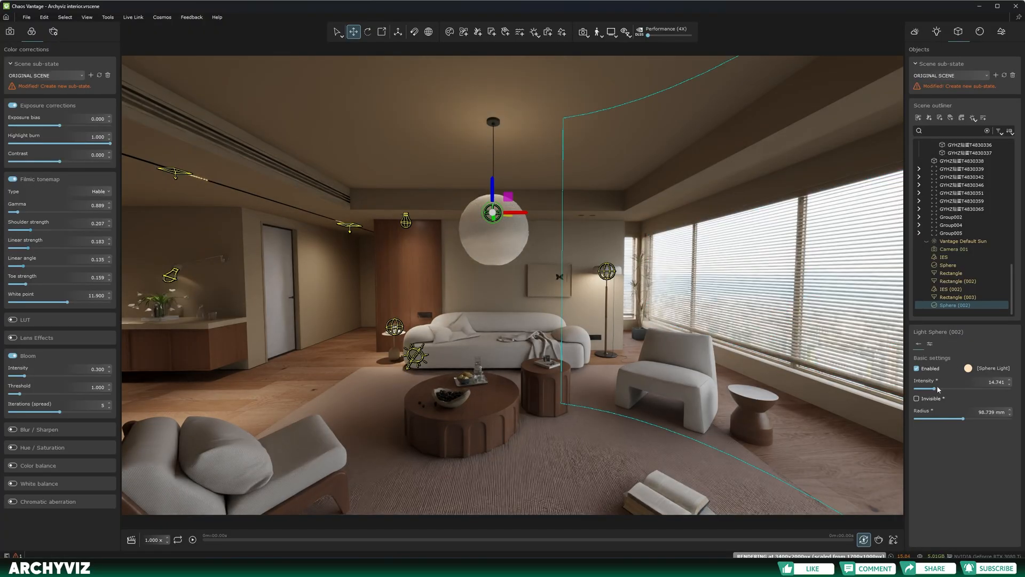
{"action": "left_click_drag", "start_coordinate": [941, 388], "coordinate": [961, 388]}
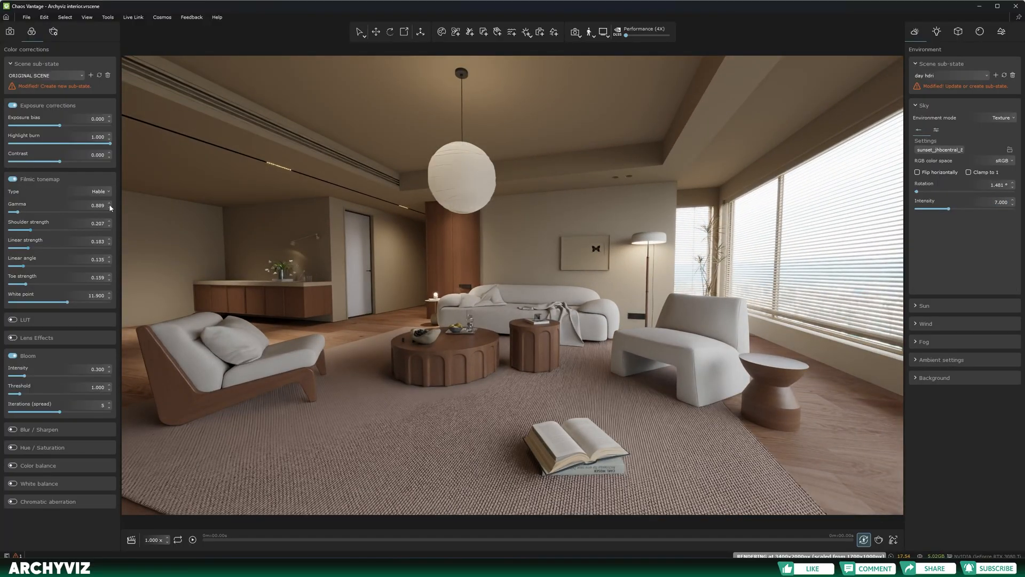
Raise the tonemap gamma slightly, load a film-stock LUT and lower its amount.
{"action": "left_click_drag", "start_coordinate": [13, 212], "coordinate": [26, 212]}
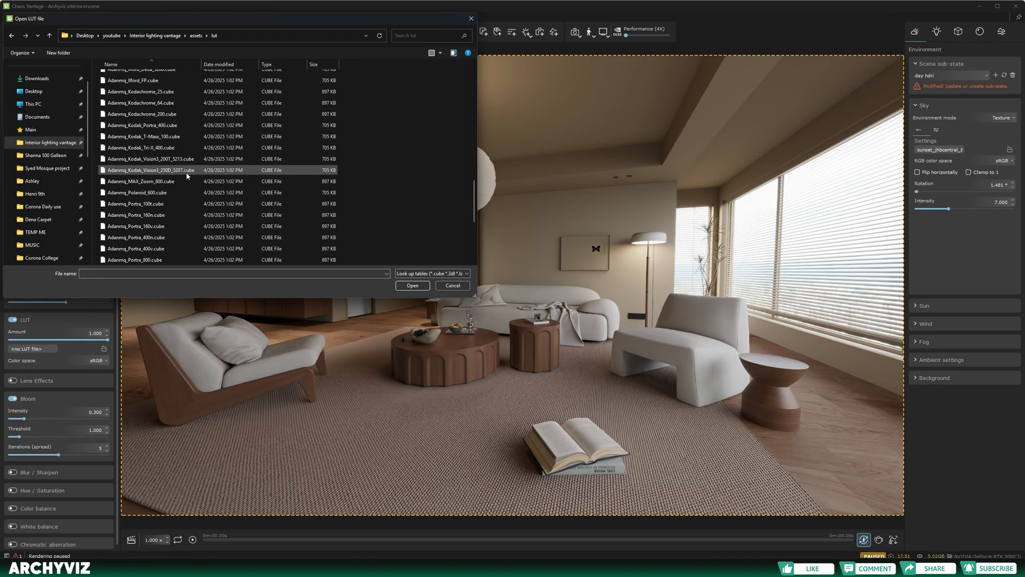
{"action": "left_click", "coordinate": [411, 285]}
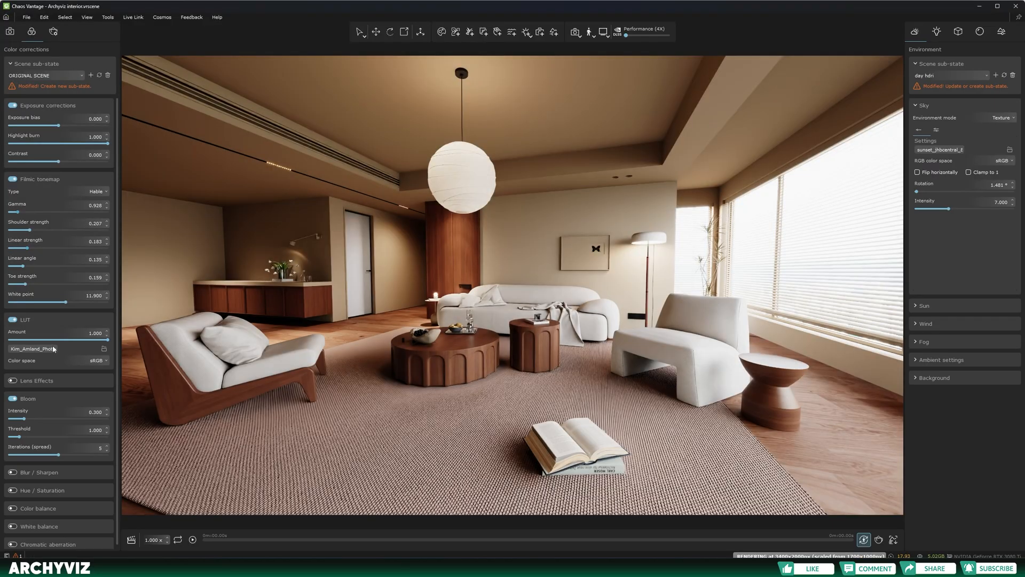
{"action": "left_click_drag", "start_coordinate": [83, 340], "coordinate": [76, 340]}
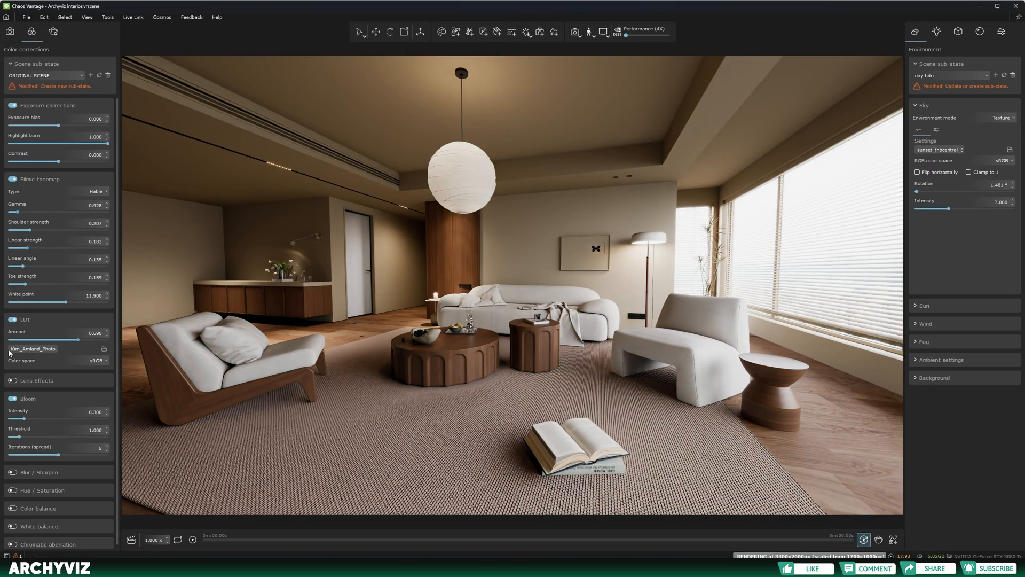
{"action": "left_click_drag", "start_coordinate": [76, 339], "coordinate": [26, 339]}
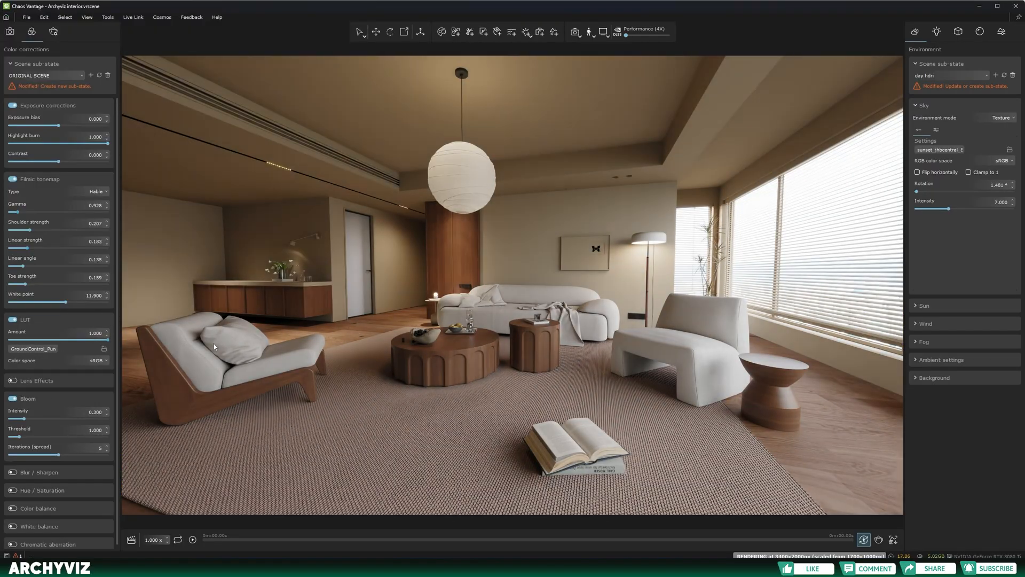
Cancel browsing for another LUT and set the LUT amount to about 0.535.
{"action": "left_click", "coordinate": [103, 349]}
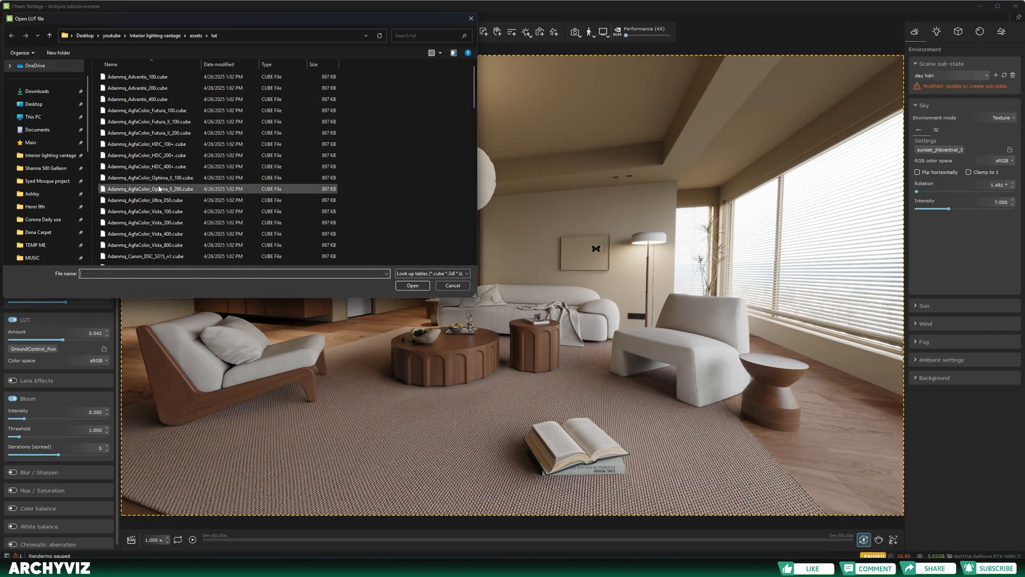
{"action": "scroll", "scroll_direction": "down", "scroll_amount": 3}
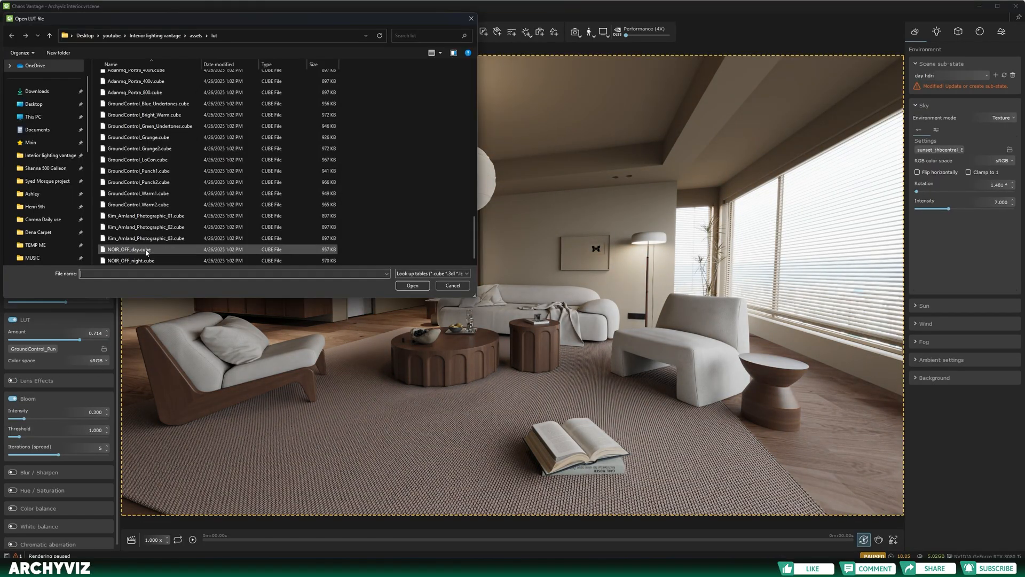
{"action": "left_click", "coordinate": [412, 285]}
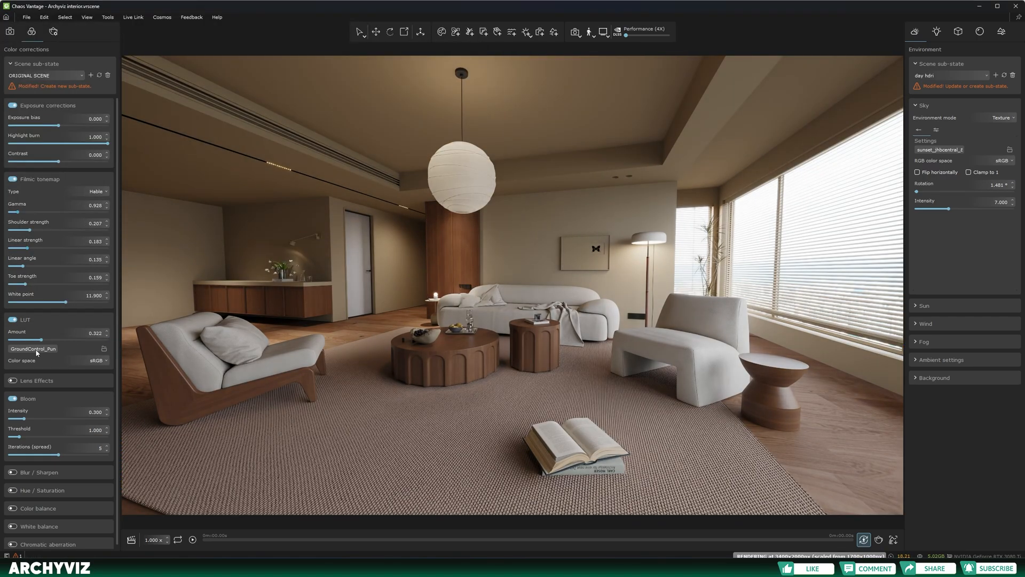
{"action": "left_click_drag", "start_coordinate": [43, 341], "coordinate": [64, 341]}
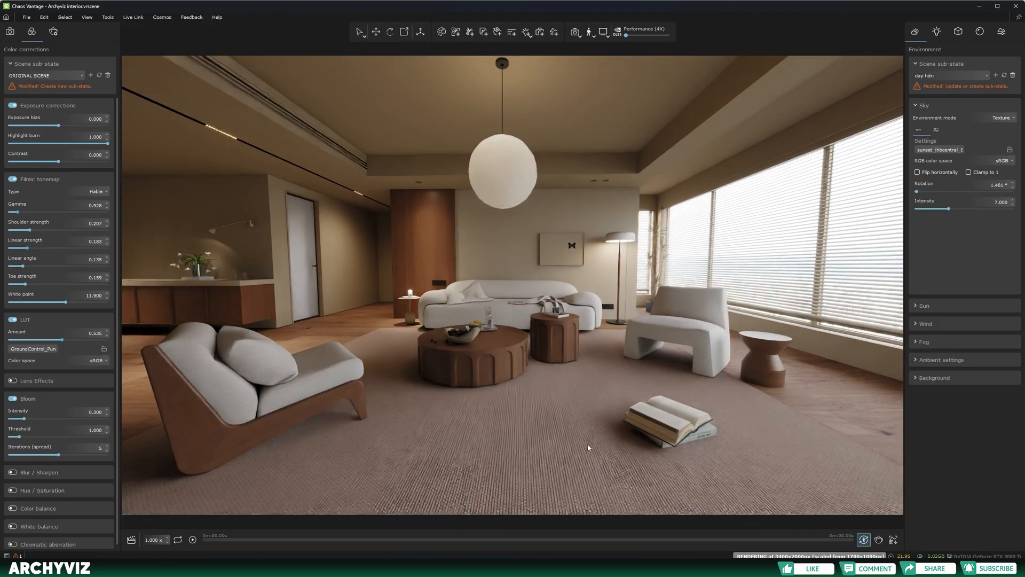
Select the Rectangle light and open its warm cream colour in the swatch picker.
{"action": "left_click", "coordinate": [359, 31]}
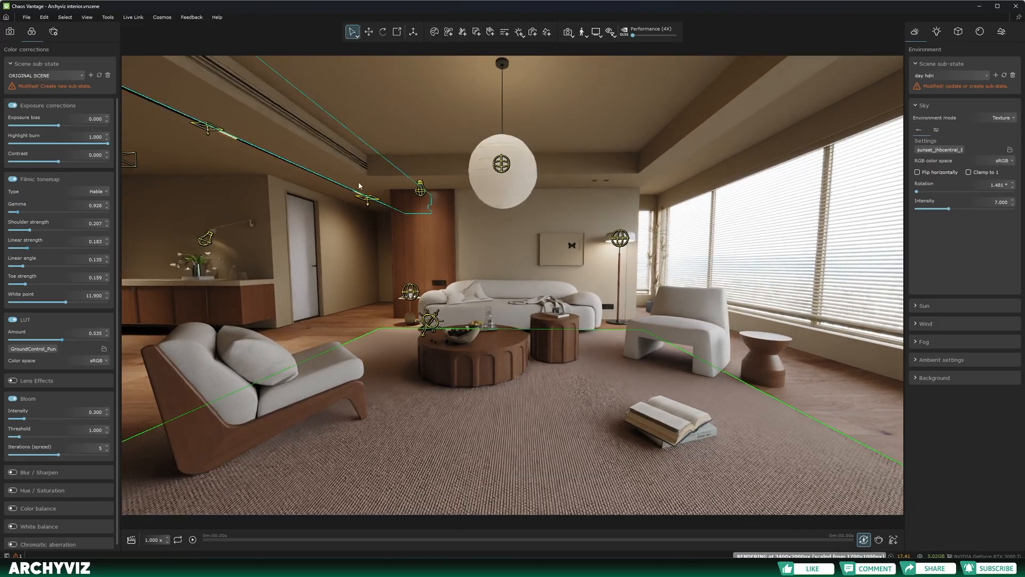
{"action": "mouse_move", "coordinate": [935, 32]}
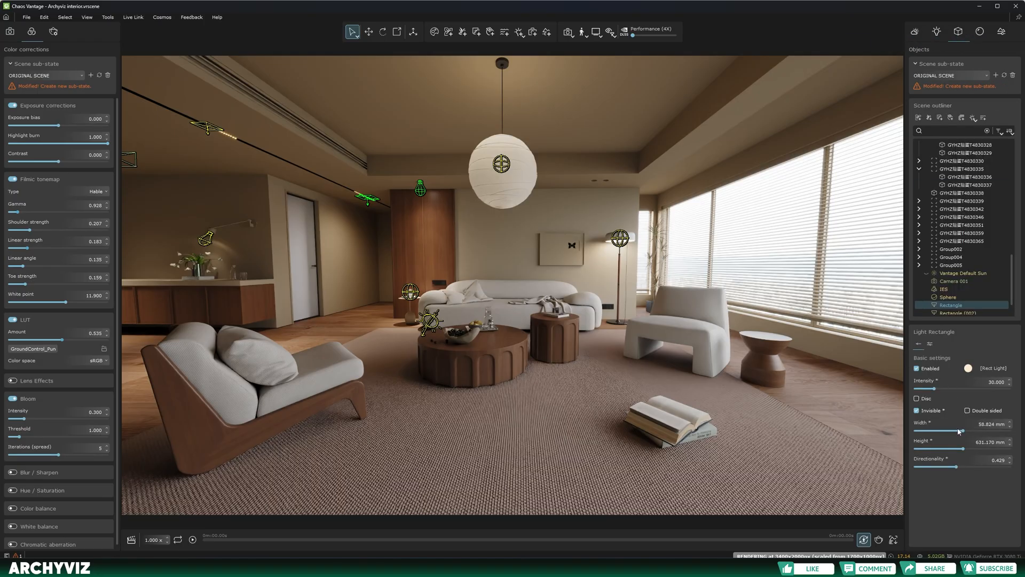
{"action": "left_click", "coordinate": [968, 368]}
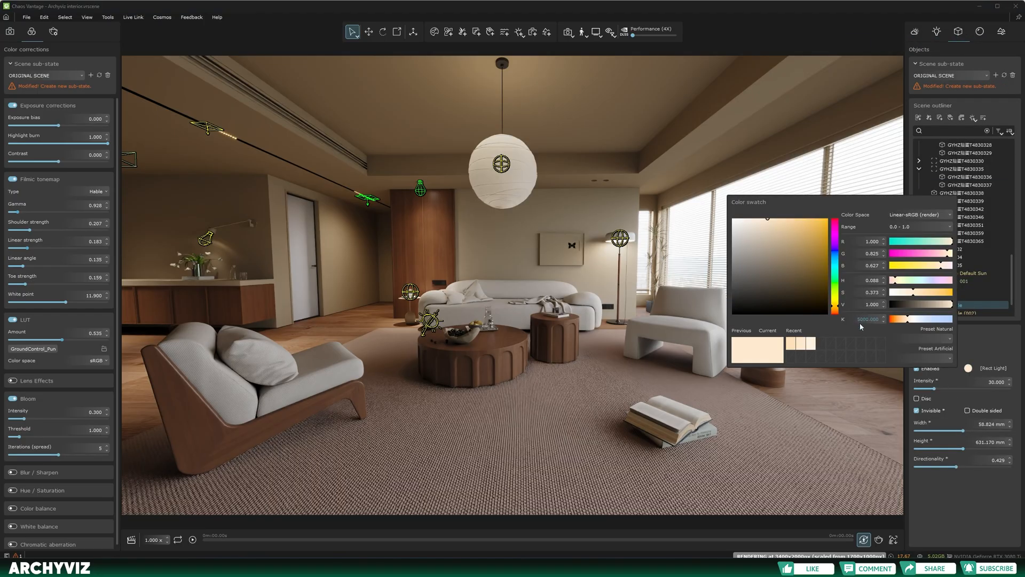
{"action": "left_click", "coordinate": [867, 320]}
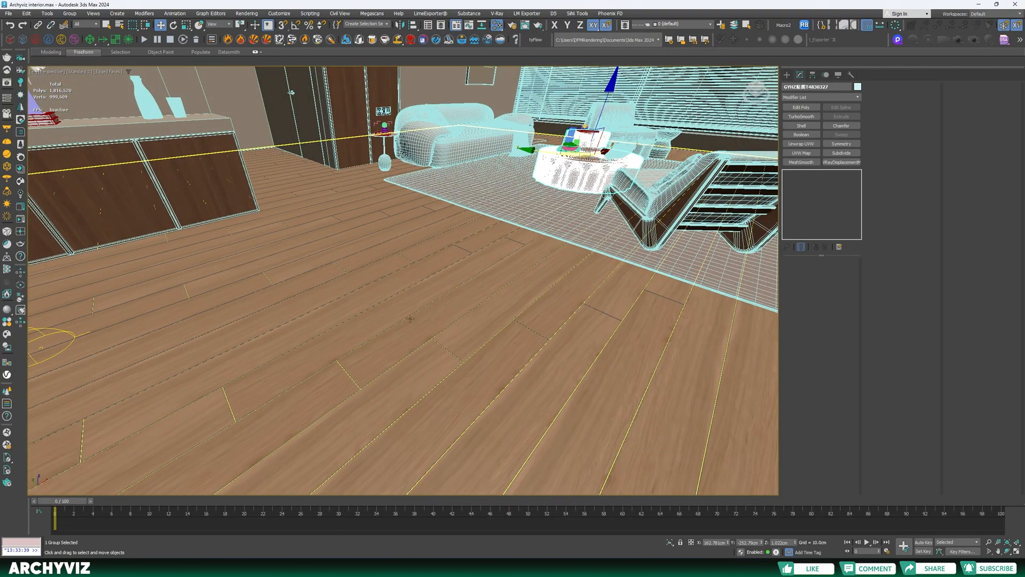
{"action": "mouse_move", "coordinate": [388, 351]}
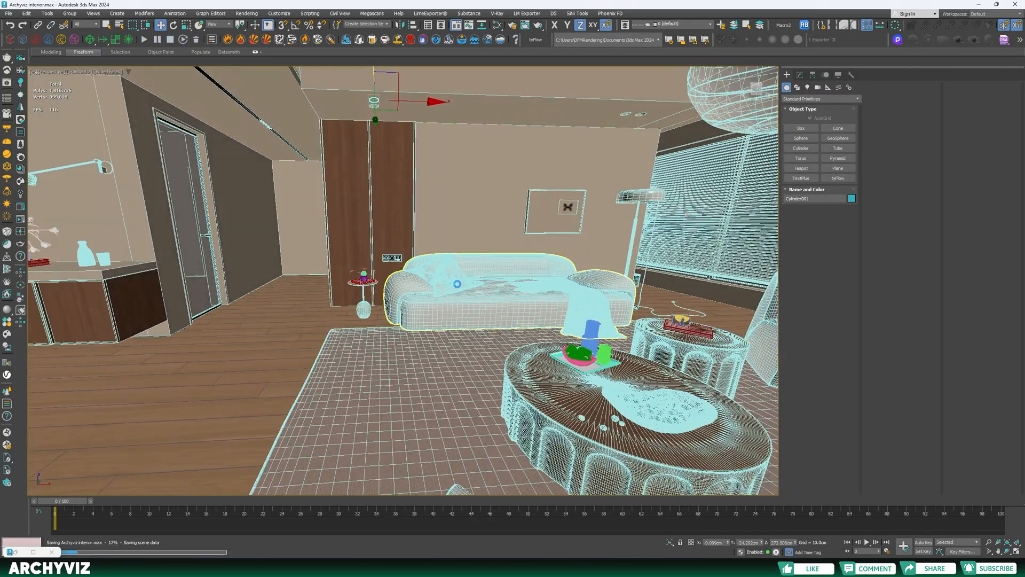
Save the living-room .max file containing the new cylinder.
{"action": "left_click", "coordinate": [496, 13]}
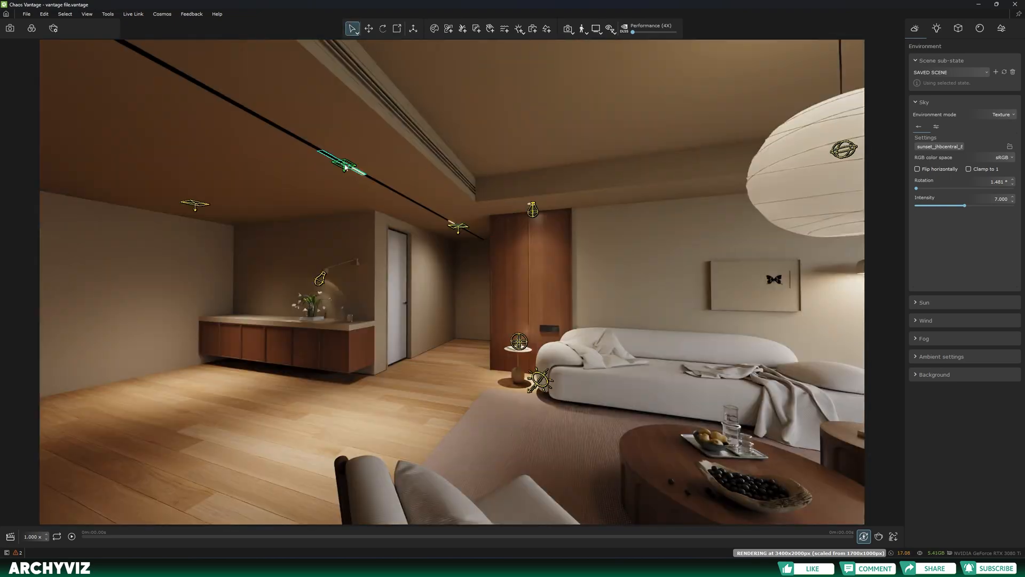
{"action": "mouse_move", "coordinate": [510, 189]}
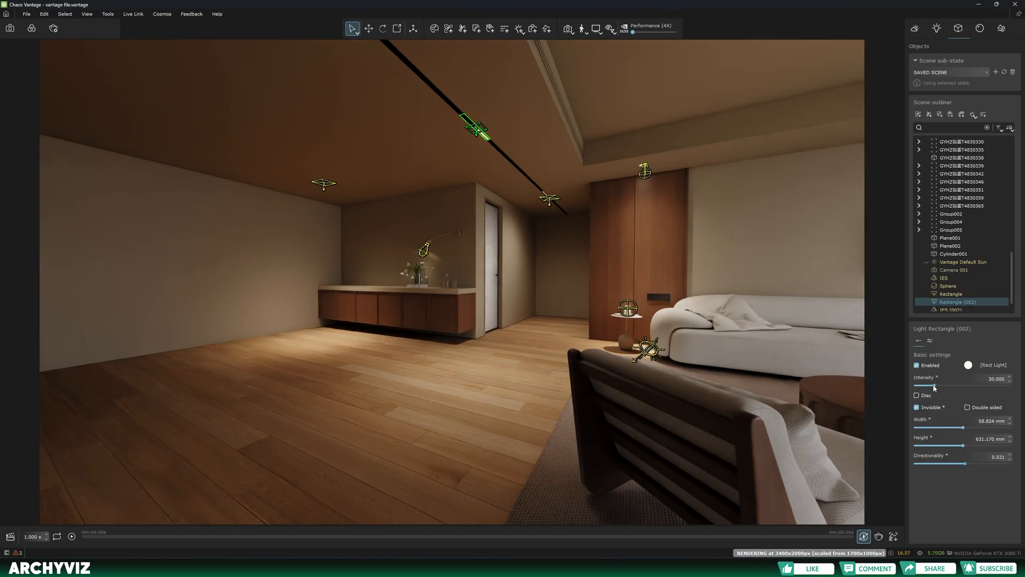
Drag Rectangle (002)'s Intensity slider down to dim the ceiling light.
{"action": "left_click_drag", "start_coordinate": [962, 464], "coordinate": [935, 464]}
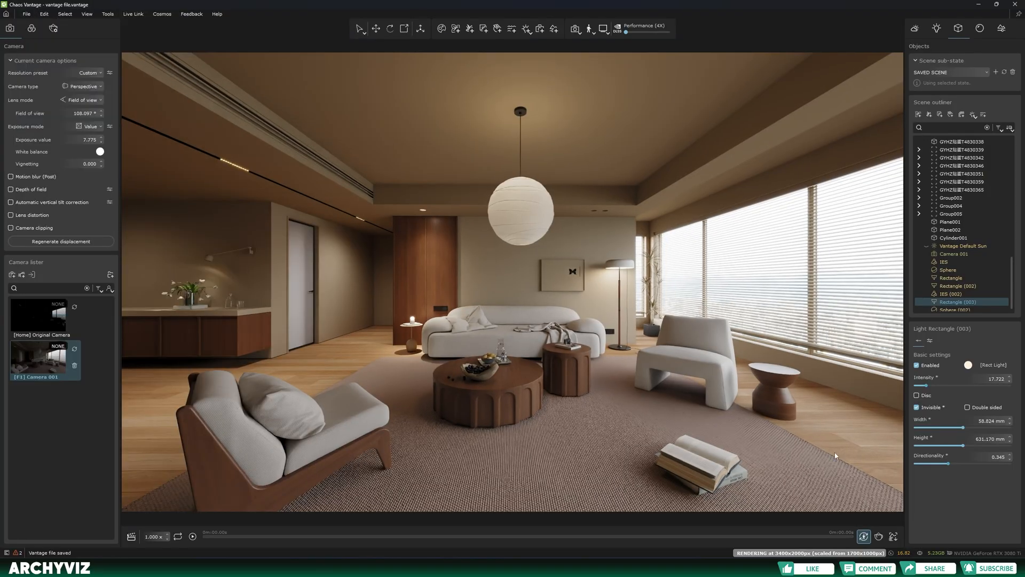
In Color corrections, expand the blur and sharpen settings and adjust its slider.
{"action": "left_click", "coordinate": [11, 228]}
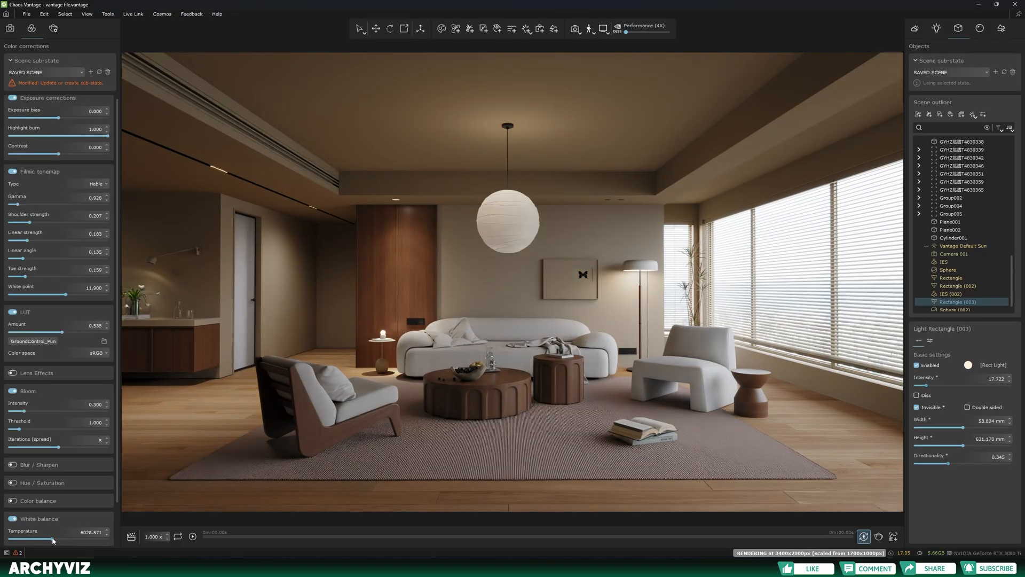
{"action": "scroll", "scroll_direction": "down", "scroll_amount": 3}
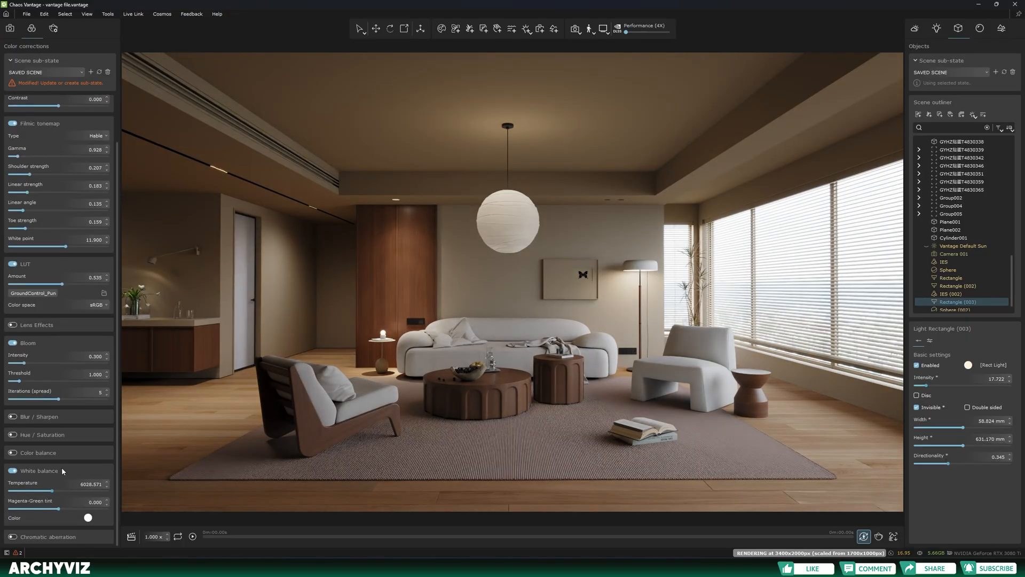
{"action": "left_click", "coordinate": [38, 416]}
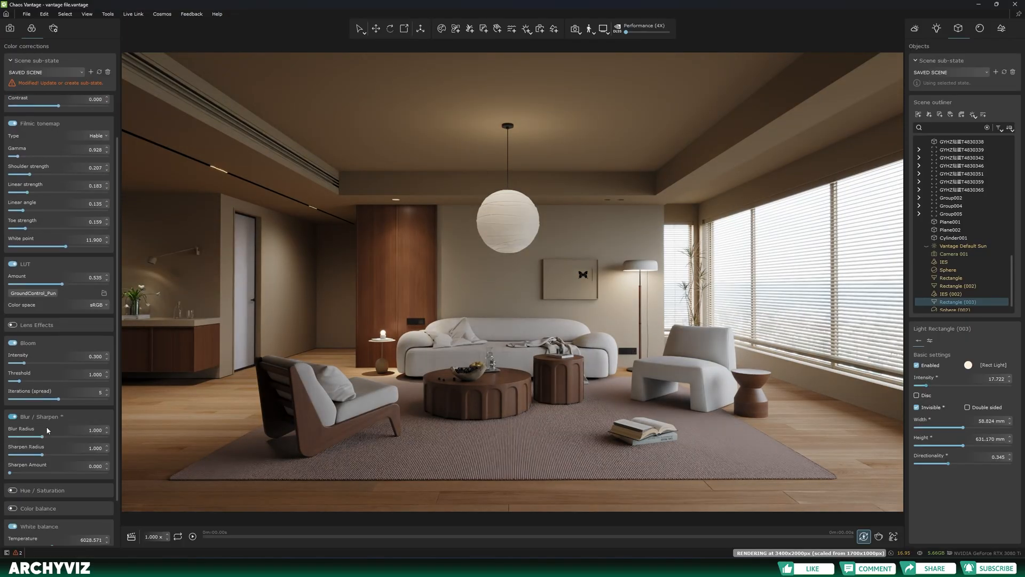
{"action": "left_click_drag", "start_coordinate": [36, 436], "coordinate": [9, 436]}
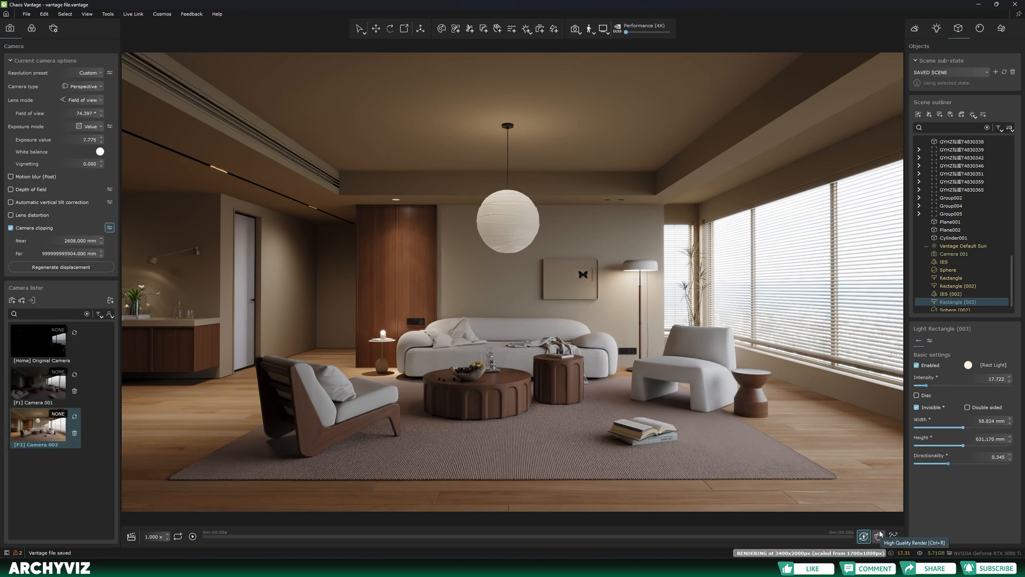
Start a 3400×2000 Camera 002 render at 300 samples with Intel Open Image Denoise.
{"action": "left_click", "coordinate": [863, 536]}
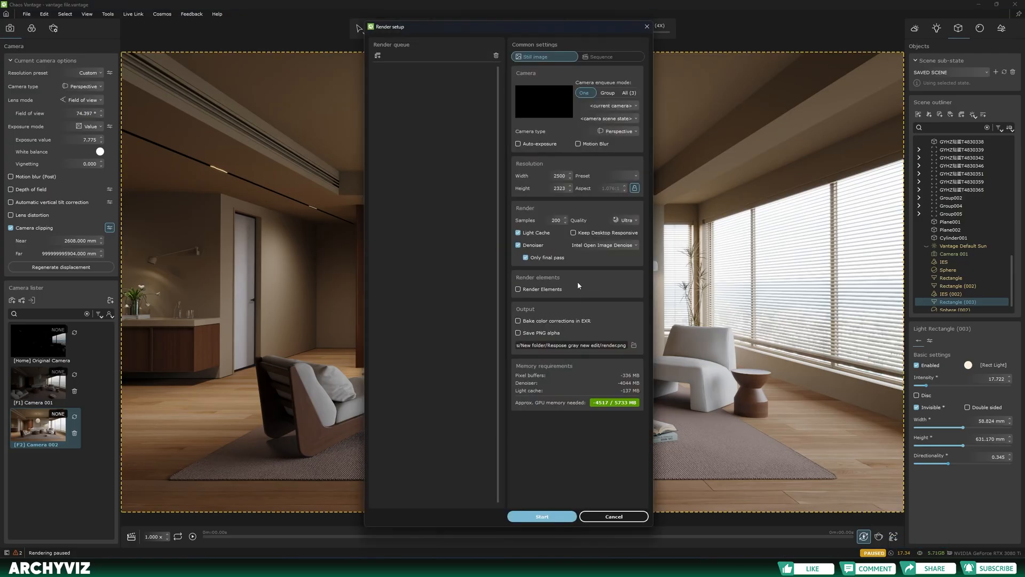
{"action": "left_click", "coordinate": [607, 105]}
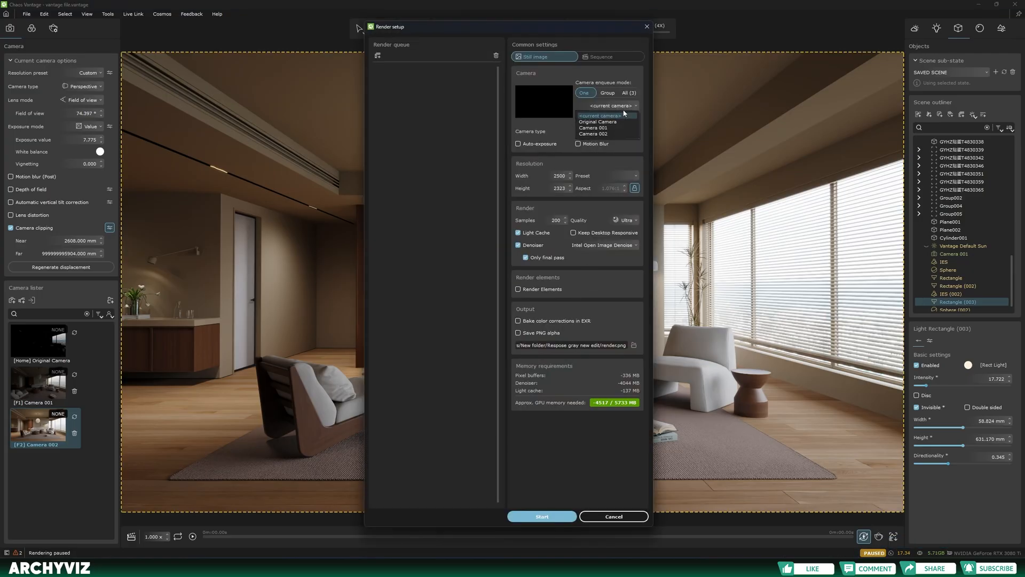
{"action": "left_click", "coordinate": [599, 133]}
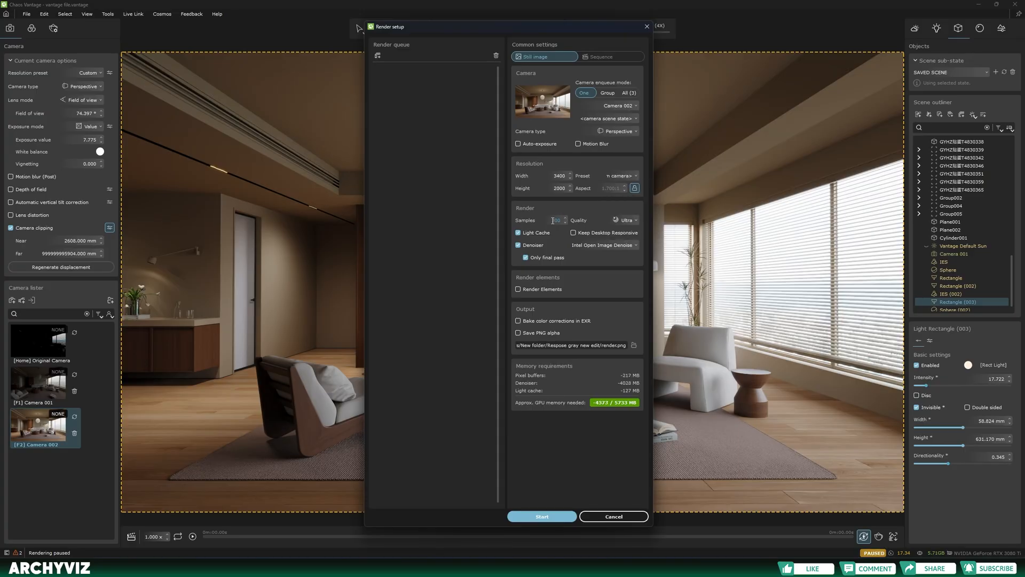
{"action": "left_click", "coordinate": [624, 220]}
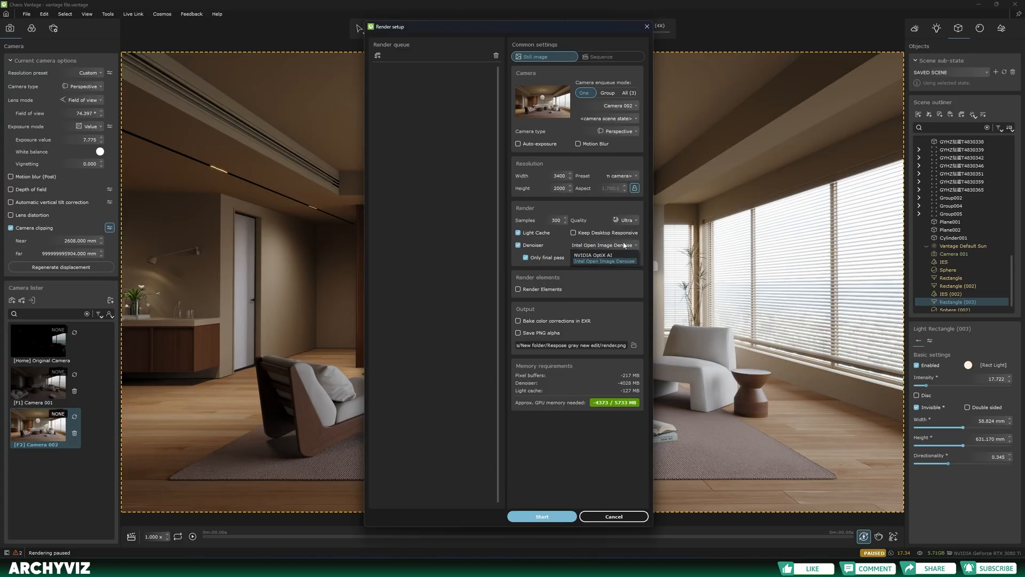
{"action": "left_click", "coordinate": [604, 261]}
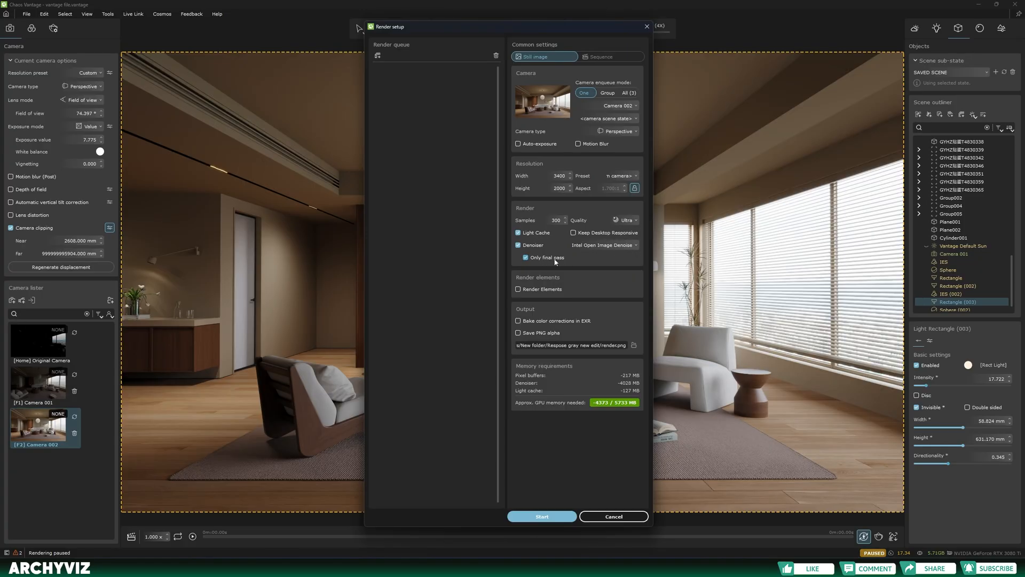
{"action": "left_click", "coordinate": [525, 257]}
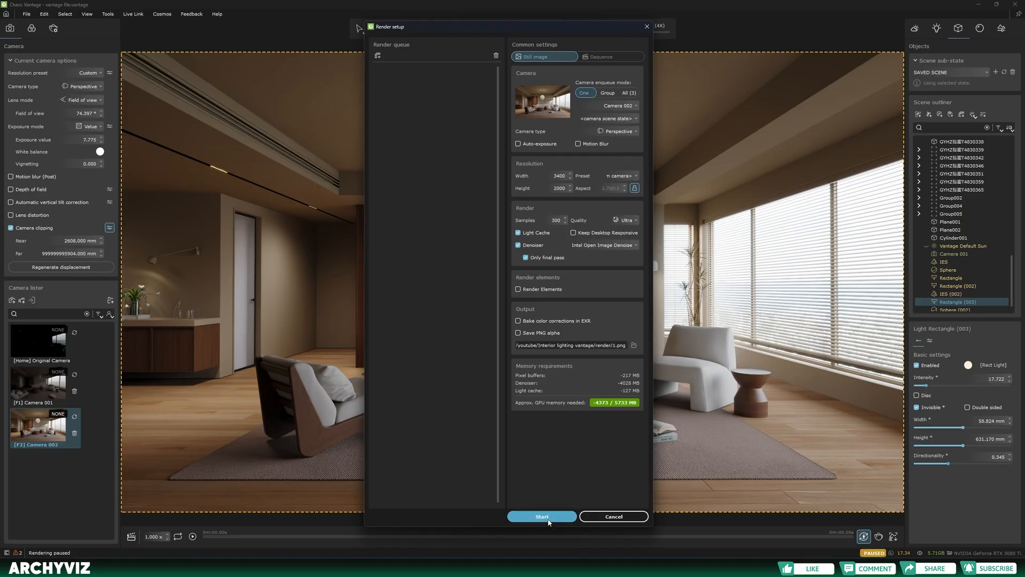
{"action": "left_click", "coordinate": [541, 517]}
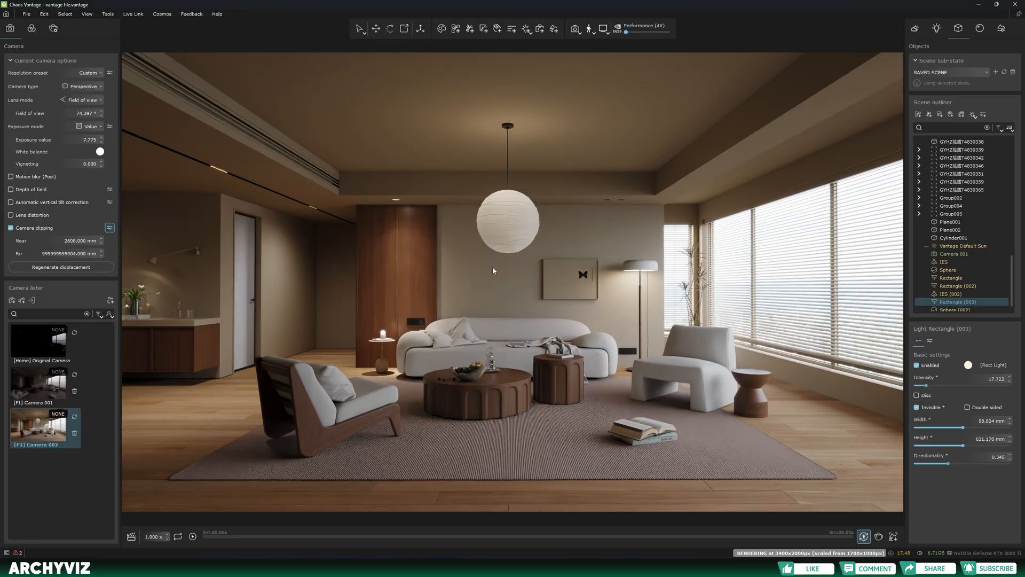
{"action": "mouse_move", "coordinate": [259, 154]}
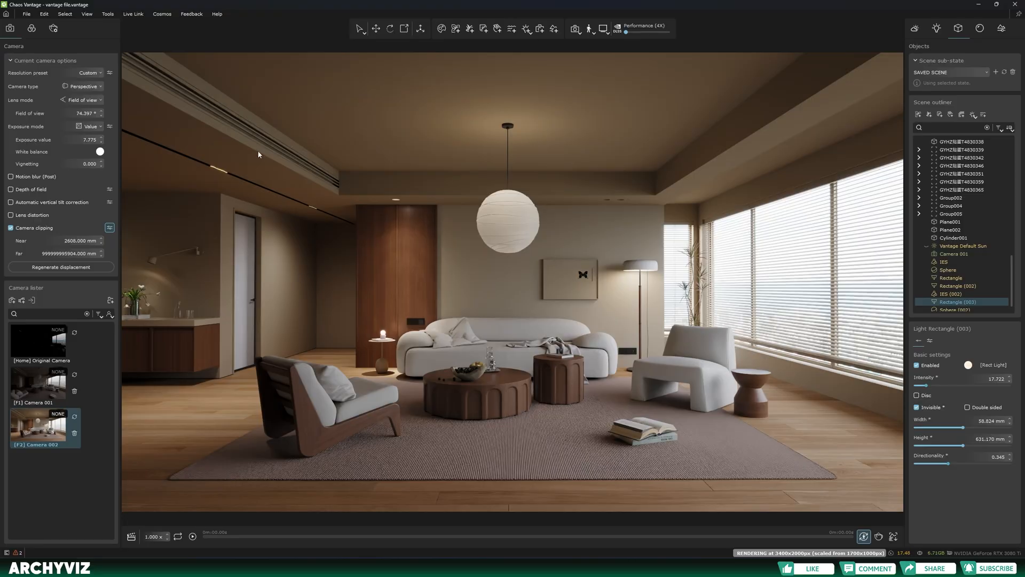
{"action": "mouse_move", "coordinate": [376, 461]}
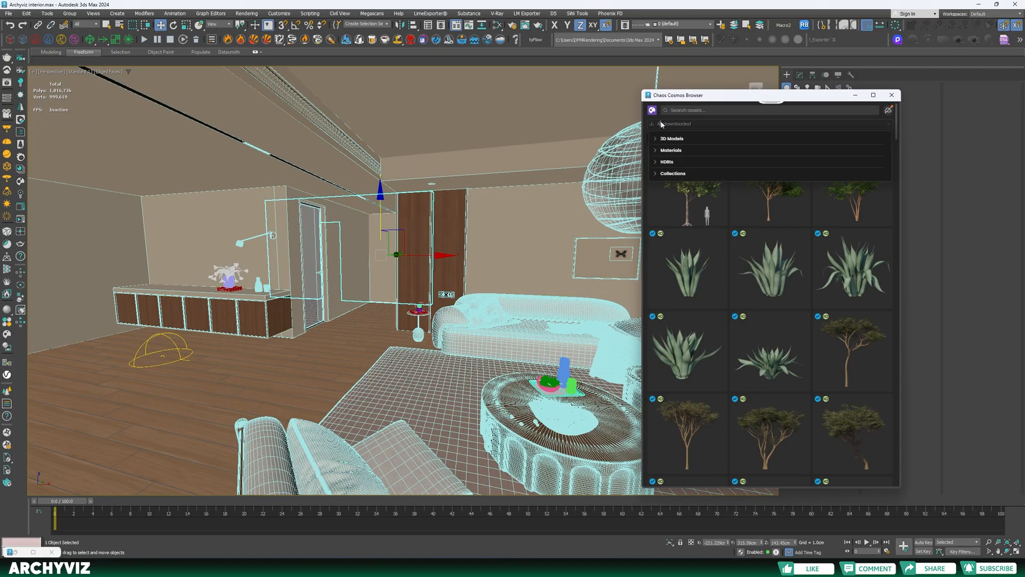
Use Select by Material on the wall material node to select its six objects.
{"action": "left_click", "coordinate": [671, 149]}
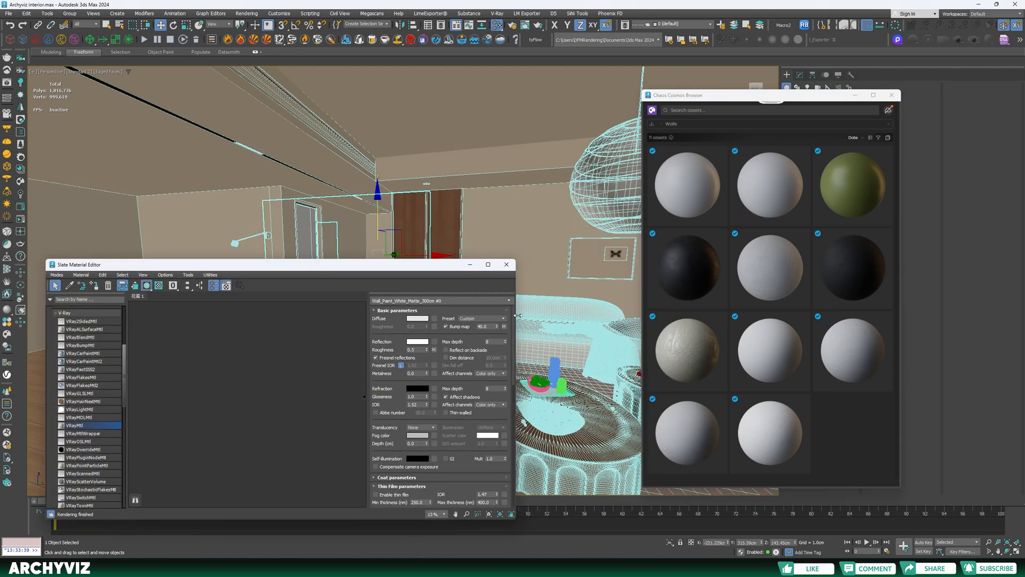
{"action": "left_click_drag", "start_coordinate": [262, 265], "coordinate": [340, 240]}
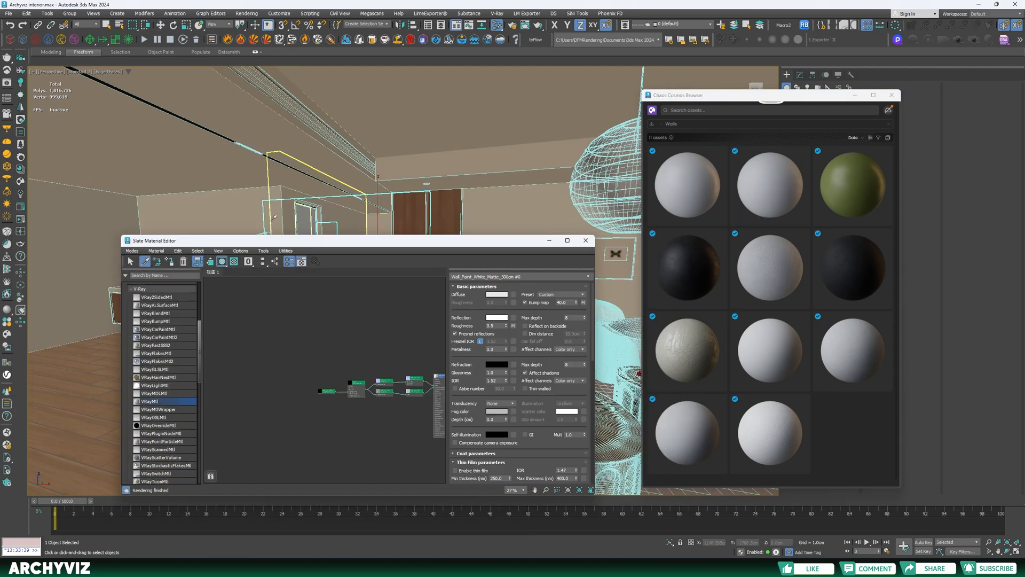
{"action": "right_click", "coordinate": [389, 297]}
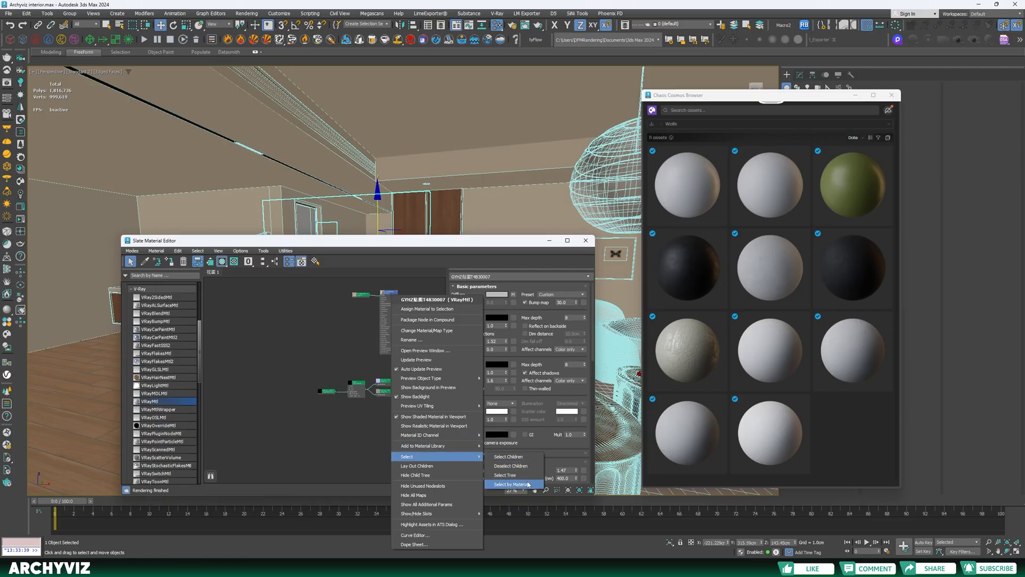
{"action": "left_click", "coordinate": [510, 483]}
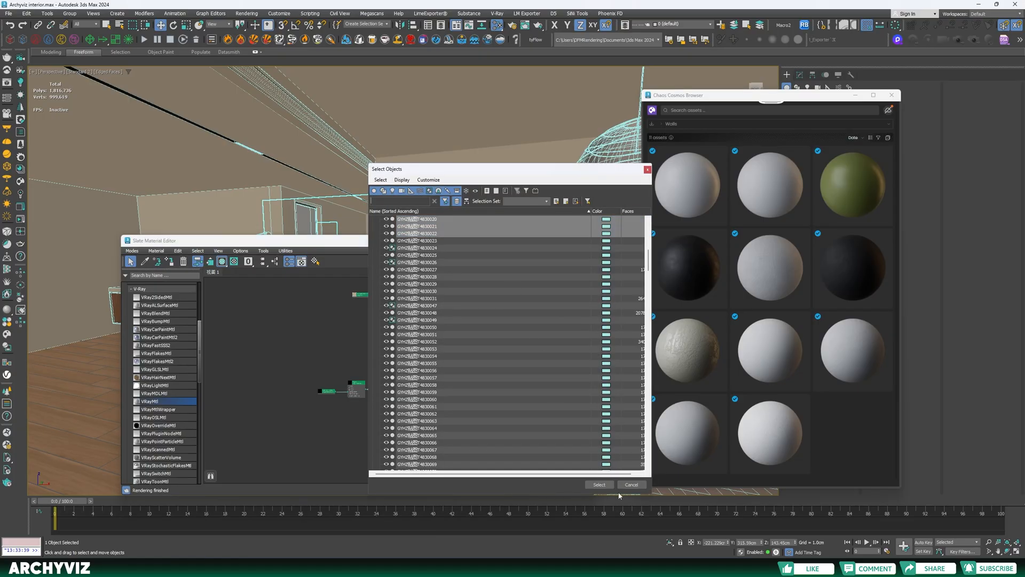
{"action": "left_click", "coordinate": [598, 485]}
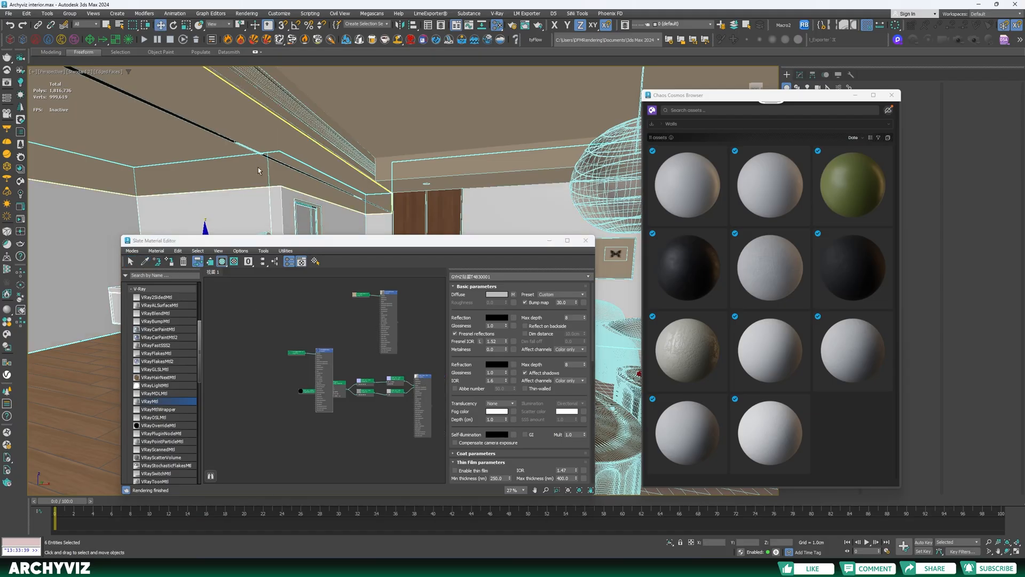
{"action": "right_click", "coordinate": [307, 317]}
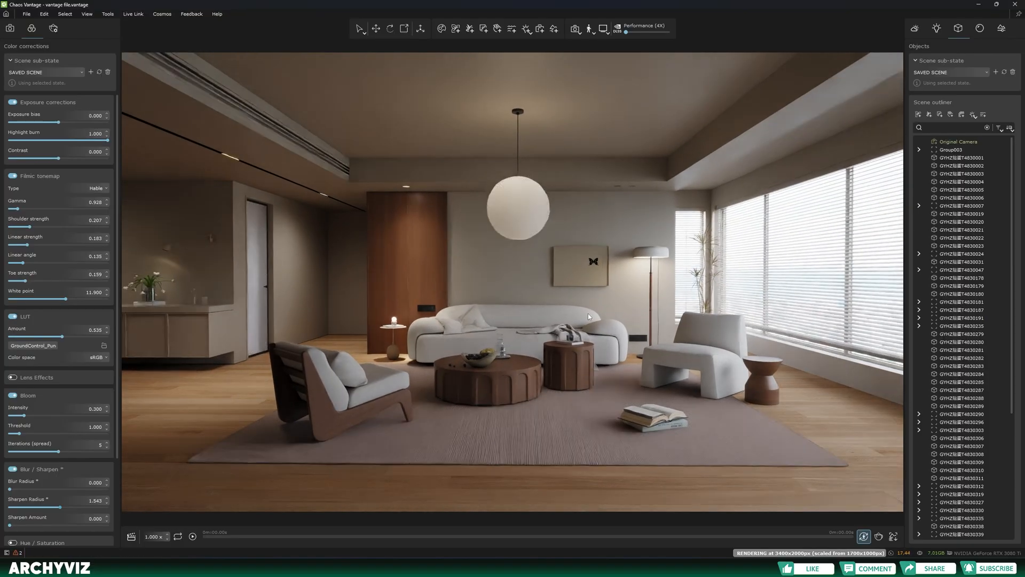
Switch to the close-up camera showing the fabric sofa and side-table lamp.
{"action": "left_click", "coordinate": [10, 28]}
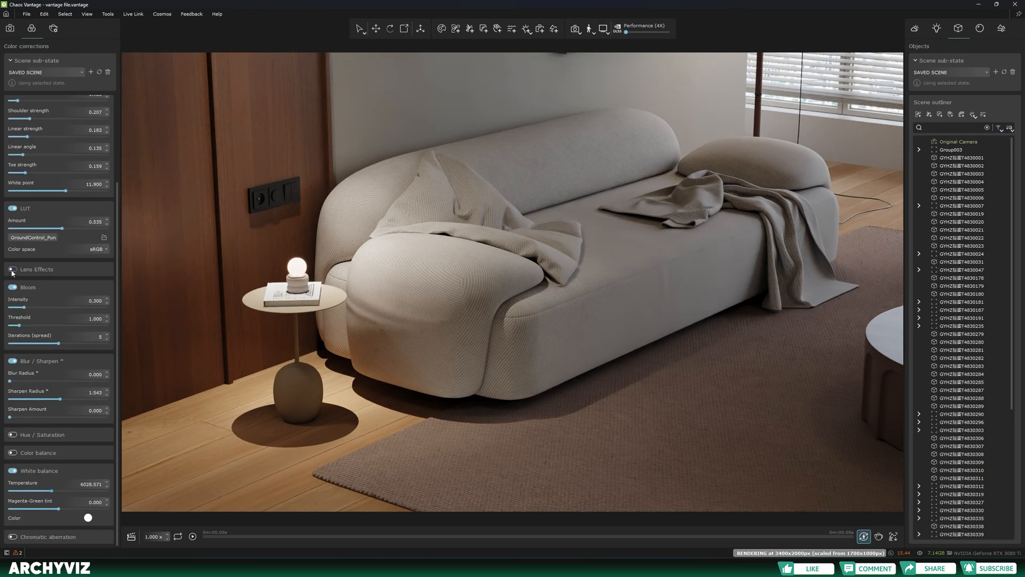
{"action": "mouse_move", "coordinate": [12, 273]}
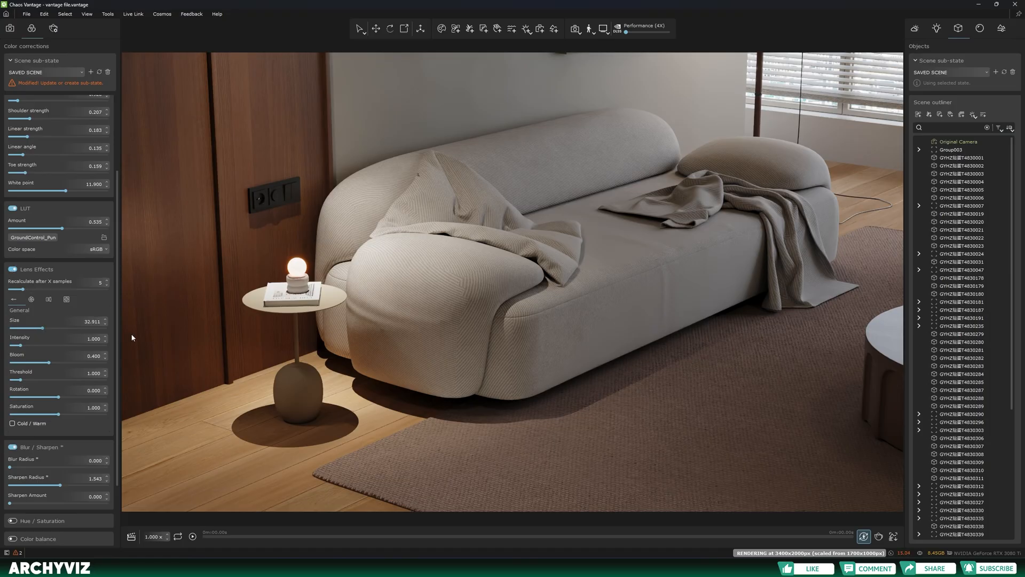
Set lens glare size to about 55 and intensity to about 7; show scratches and dust settings.
{"action": "left_click_drag", "start_coordinate": [44, 327], "coordinate": [107, 328]}
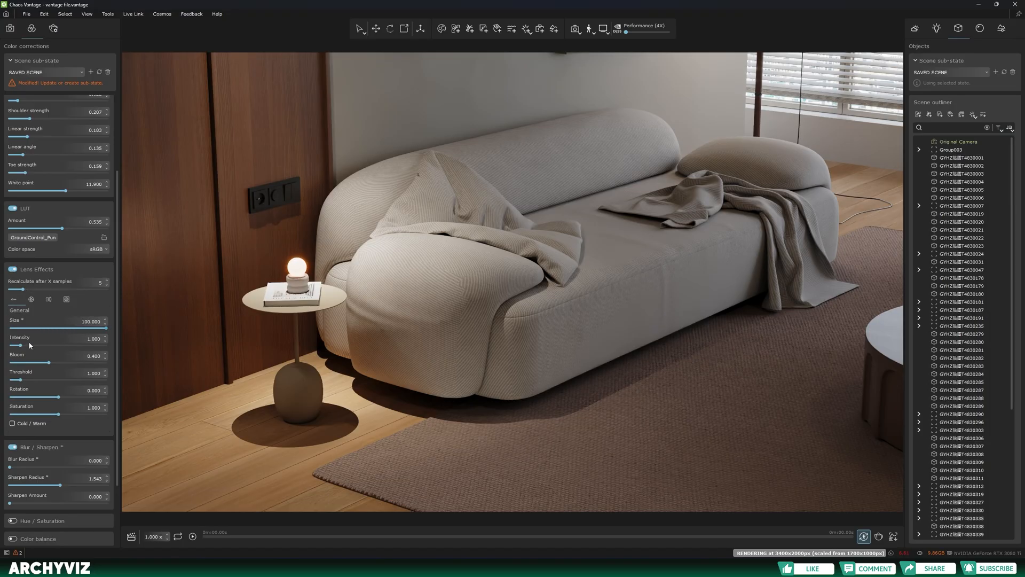
{"action": "left_click_drag", "start_coordinate": [102, 327], "coordinate": [65, 327]}
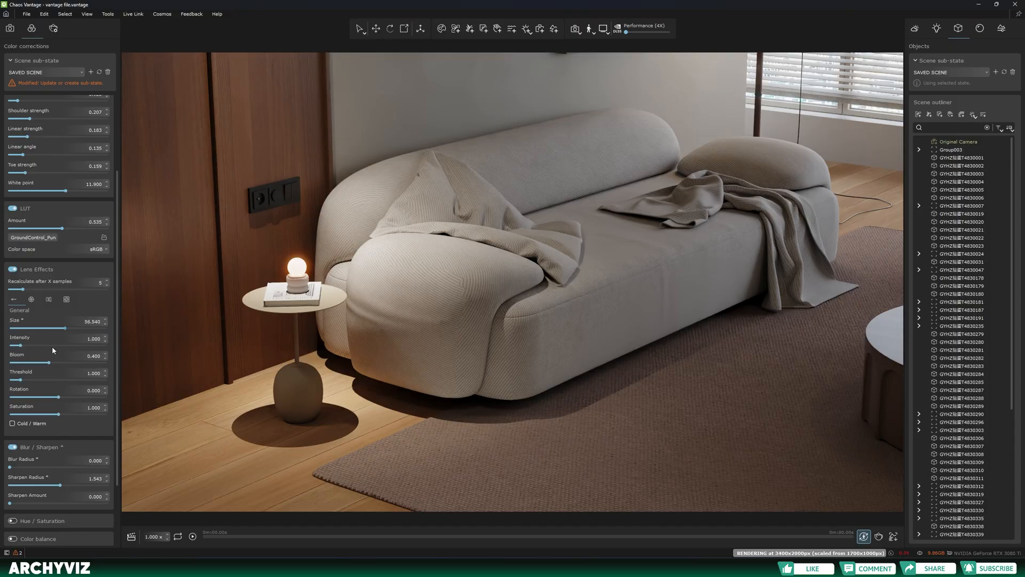
{"action": "left_click_drag", "start_coordinate": [16, 344], "coordinate": [79, 344]}
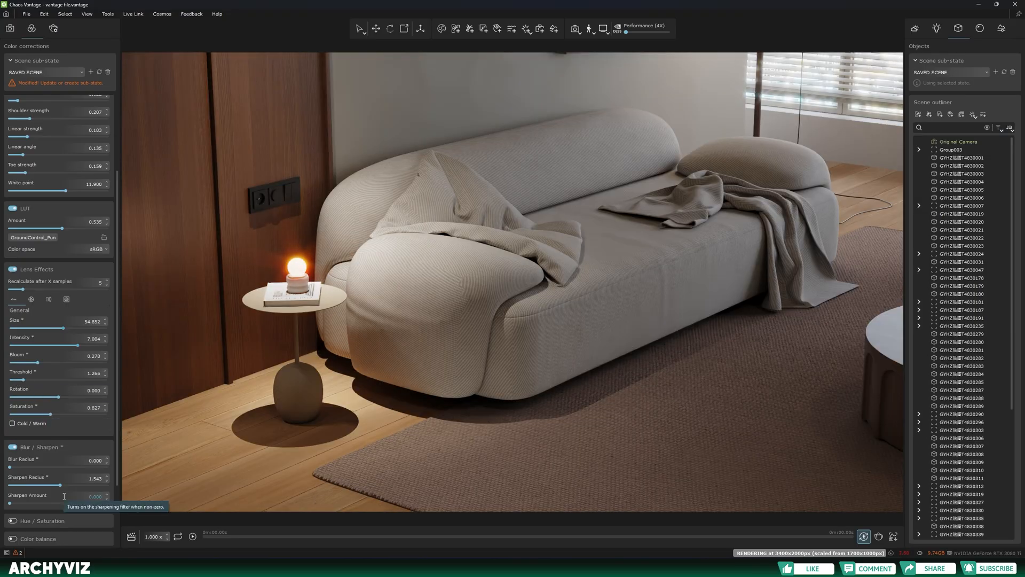
{"action": "left_click", "coordinate": [65, 300]}
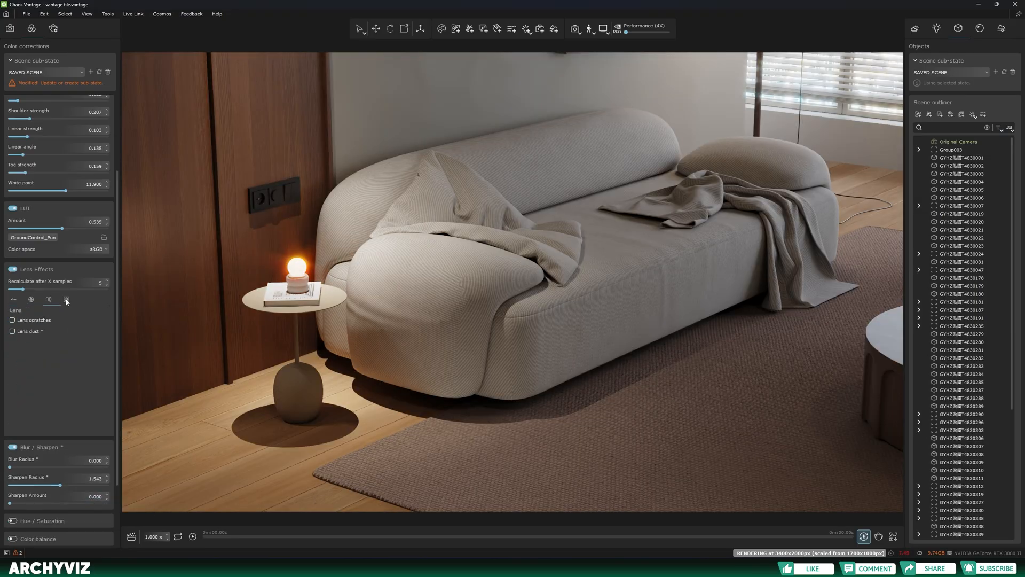
{"action": "left_click", "coordinate": [66, 299]}
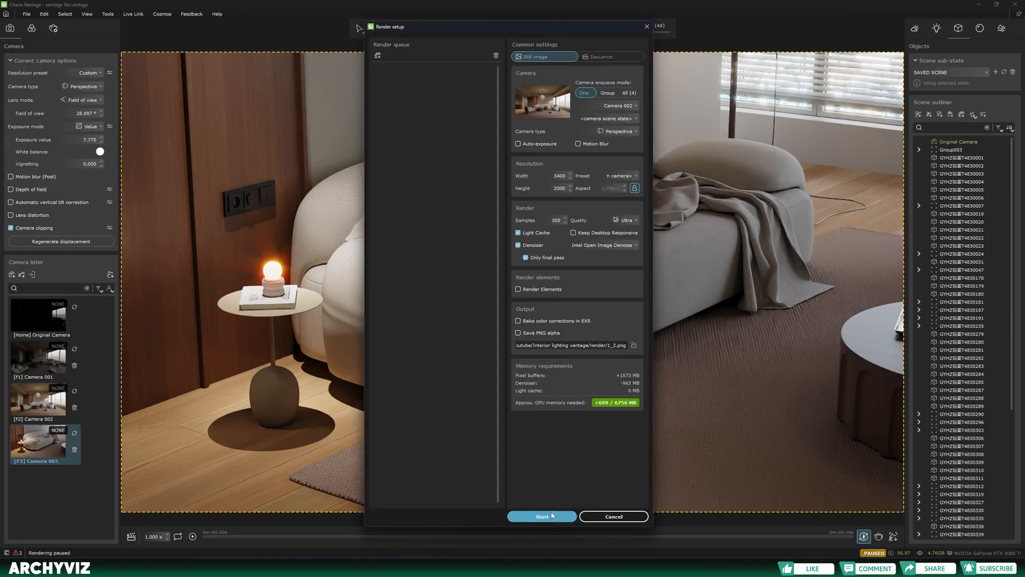
Pick the still-render camera from the Render Setup Camera dropdown, then close the dialog.
{"action": "left_click", "coordinate": [618, 106]}
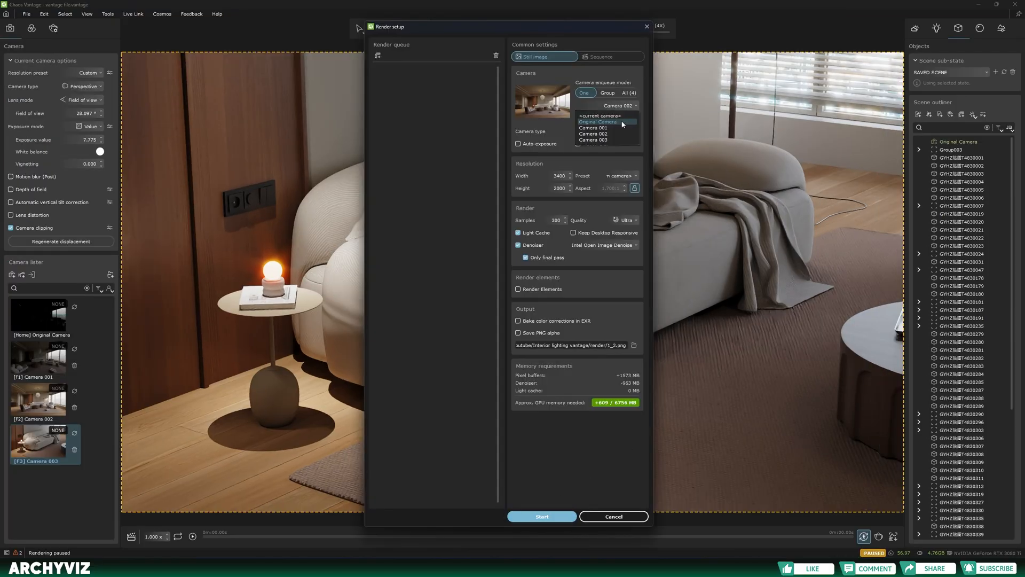
{"action": "left_click", "coordinate": [541, 516]}
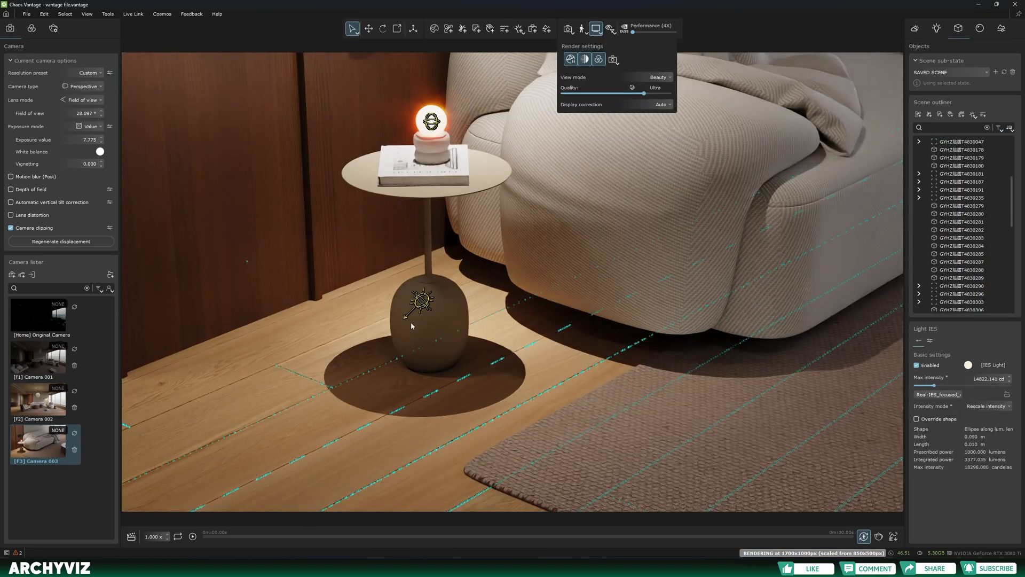
Select the lamp's IES light with the viewport kept in Beauty mode at Ultra quality.
{"action": "left_click", "coordinate": [929, 340]}
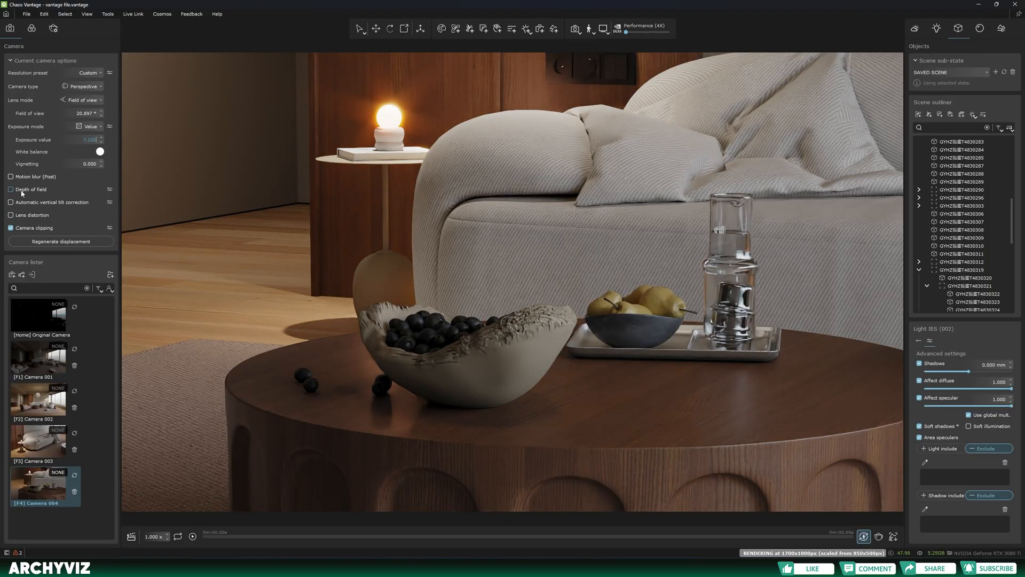
Enable depth of field on Camera 004, focus on the bowl, and set aperture to 30 mm.
{"action": "left_click", "coordinate": [574, 28]}
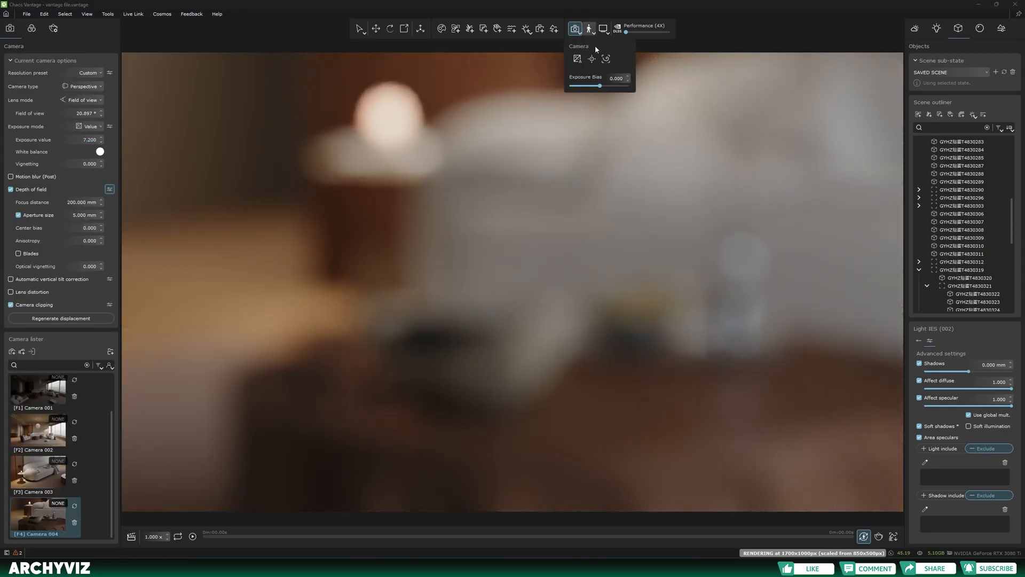
{"action": "left_click", "coordinate": [591, 59]}
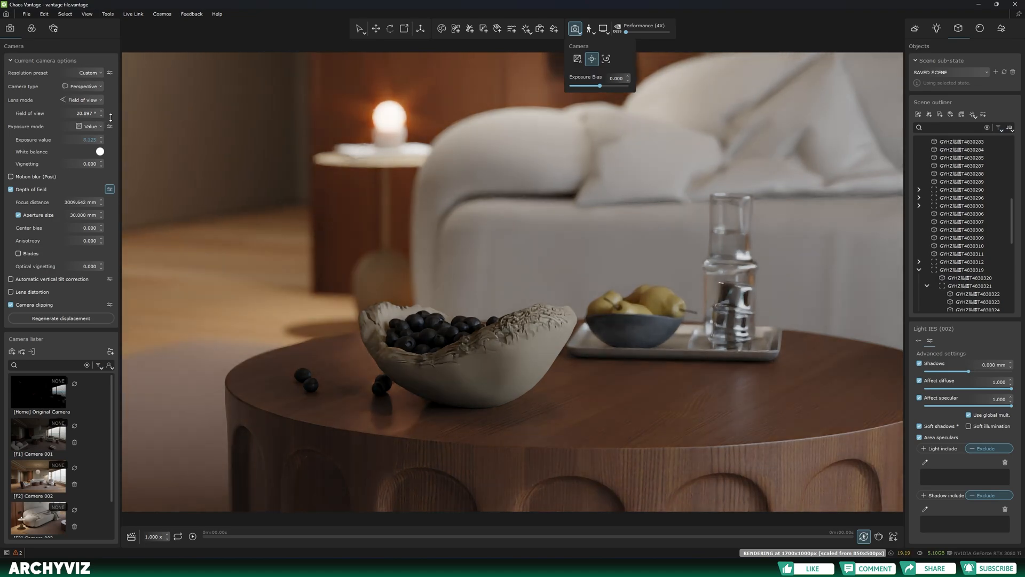
{"action": "left_click", "coordinate": [38, 519]}
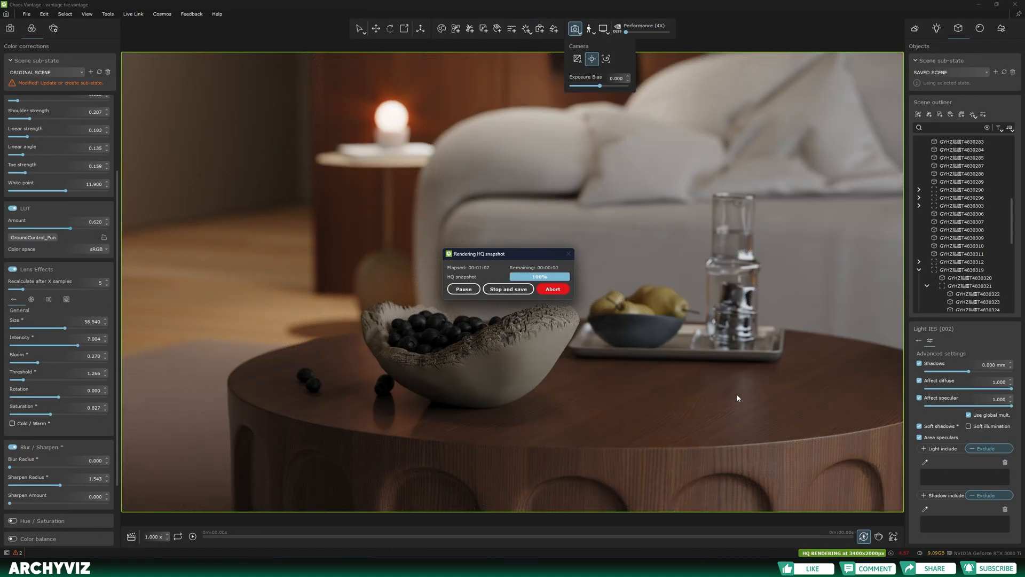
Abort the Camera 005 wide-room snapshot and switch cameras from the Camera lister.
{"action": "left_click", "coordinate": [39, 445]}
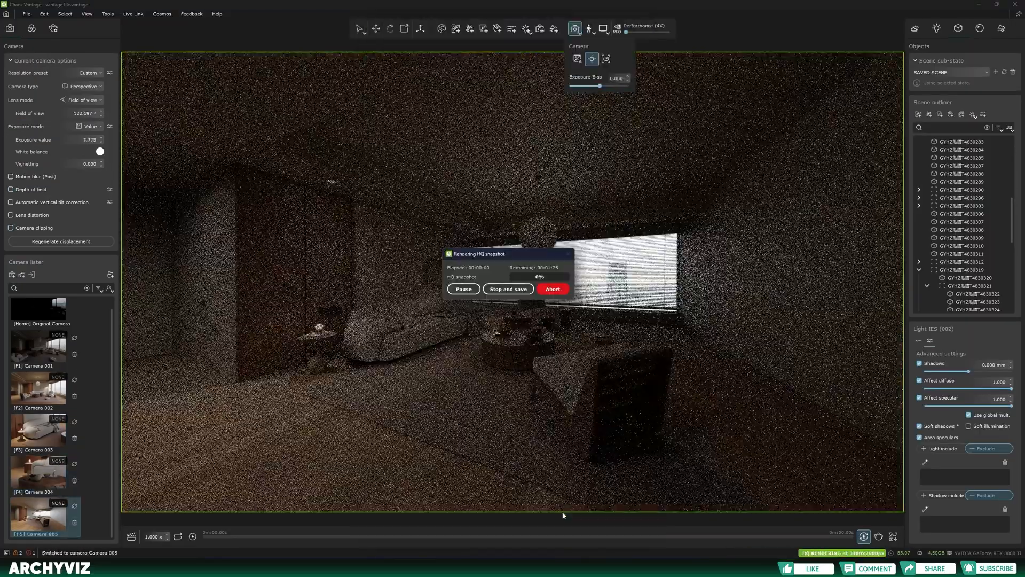
{"action": "left_click", "coordinate": [552, 289]}
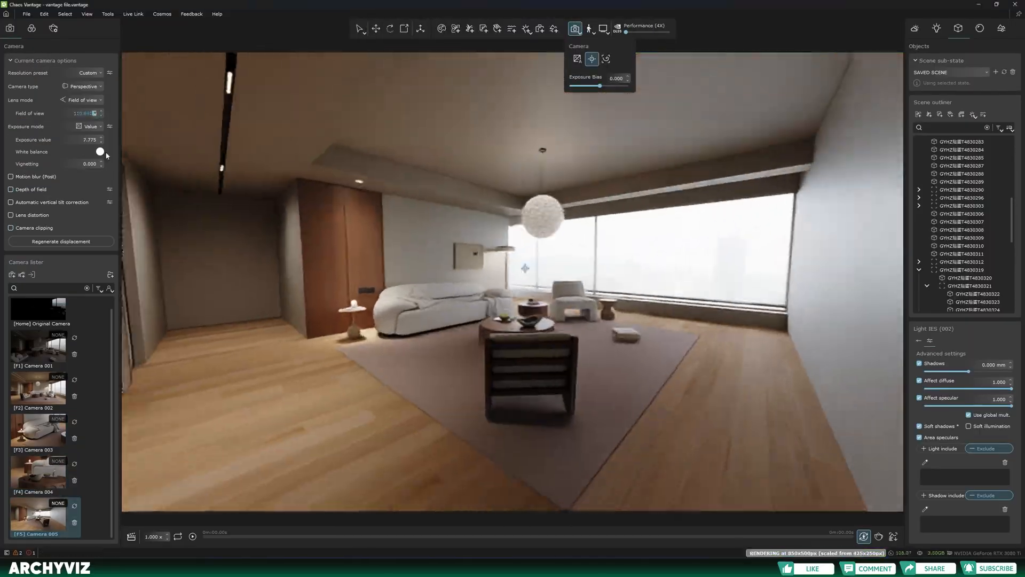
{"action": "double_click", "coordinate": [37, 515]}
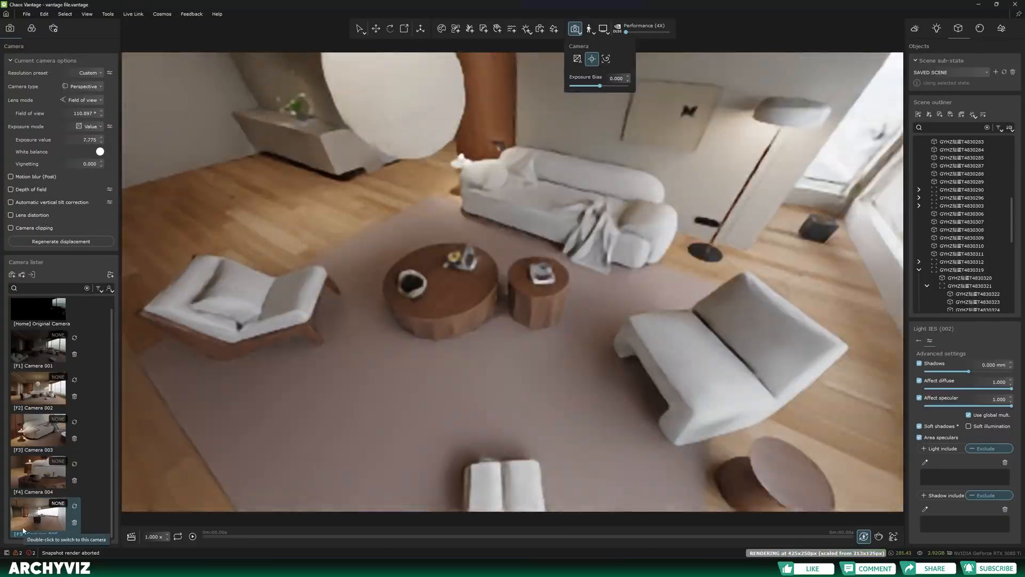
{"action": "double_click", "coordinate": [37, 516]}
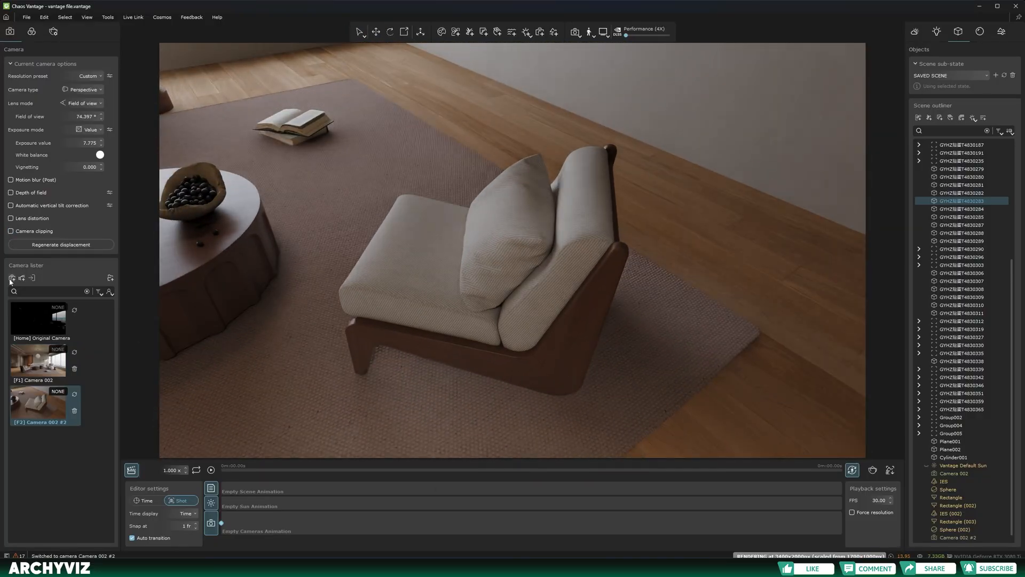
Add lister cameras to the animation timeline as shots and adjust each shot's Duration.
{"action": "right_click", "coordinate": [274, 530]}
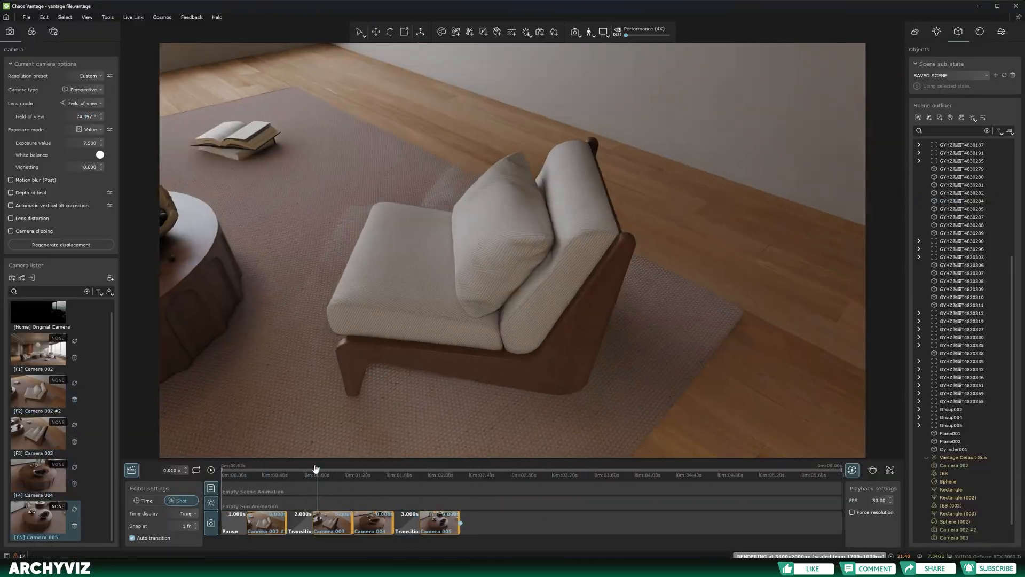
{"action": "double_click", "coordinate": [43, 516]}
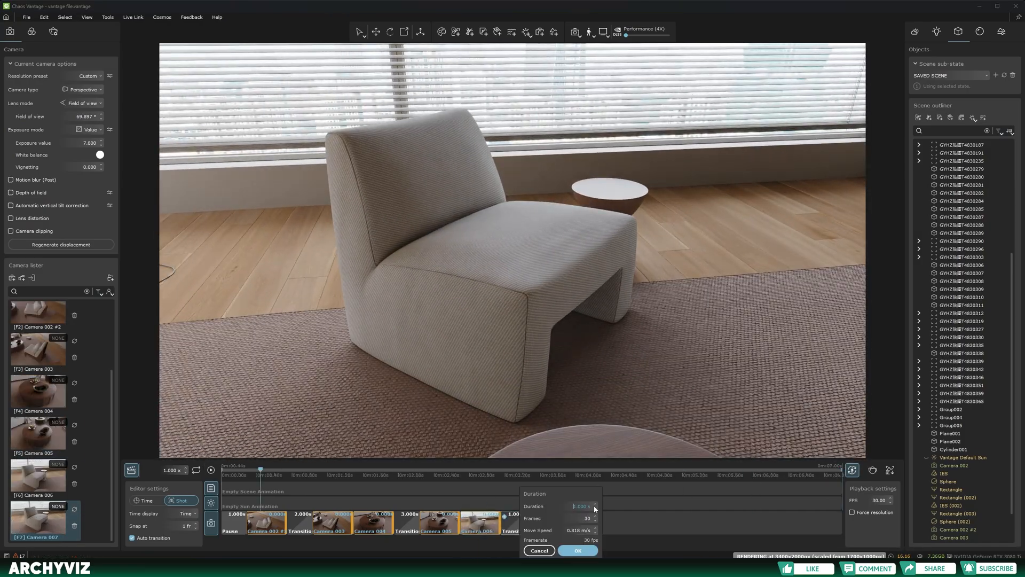
{"action": "left_click", "coordinate": [577, 550]}
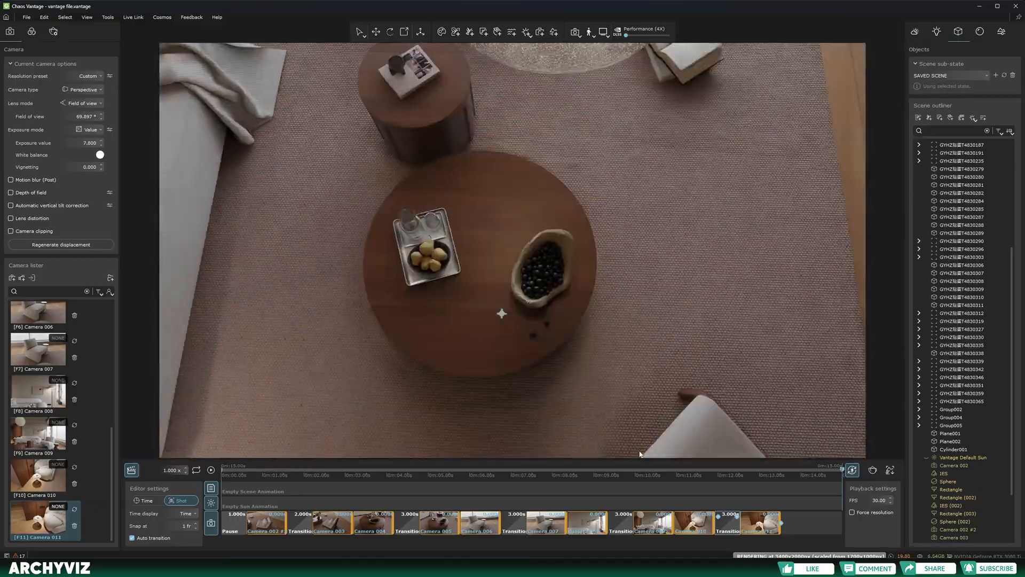
{"action": "left_click", "coordinate": [11, 231]}
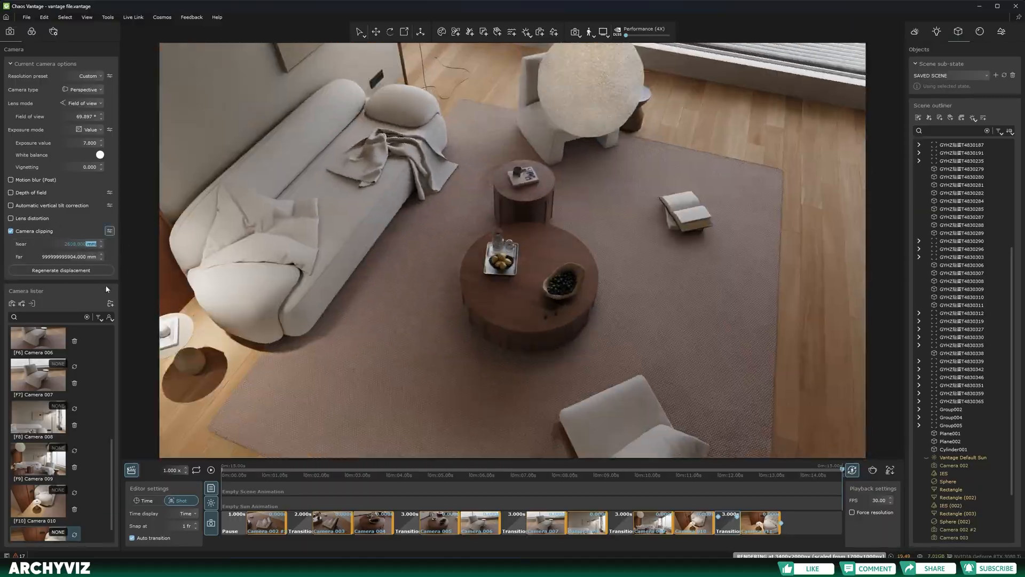